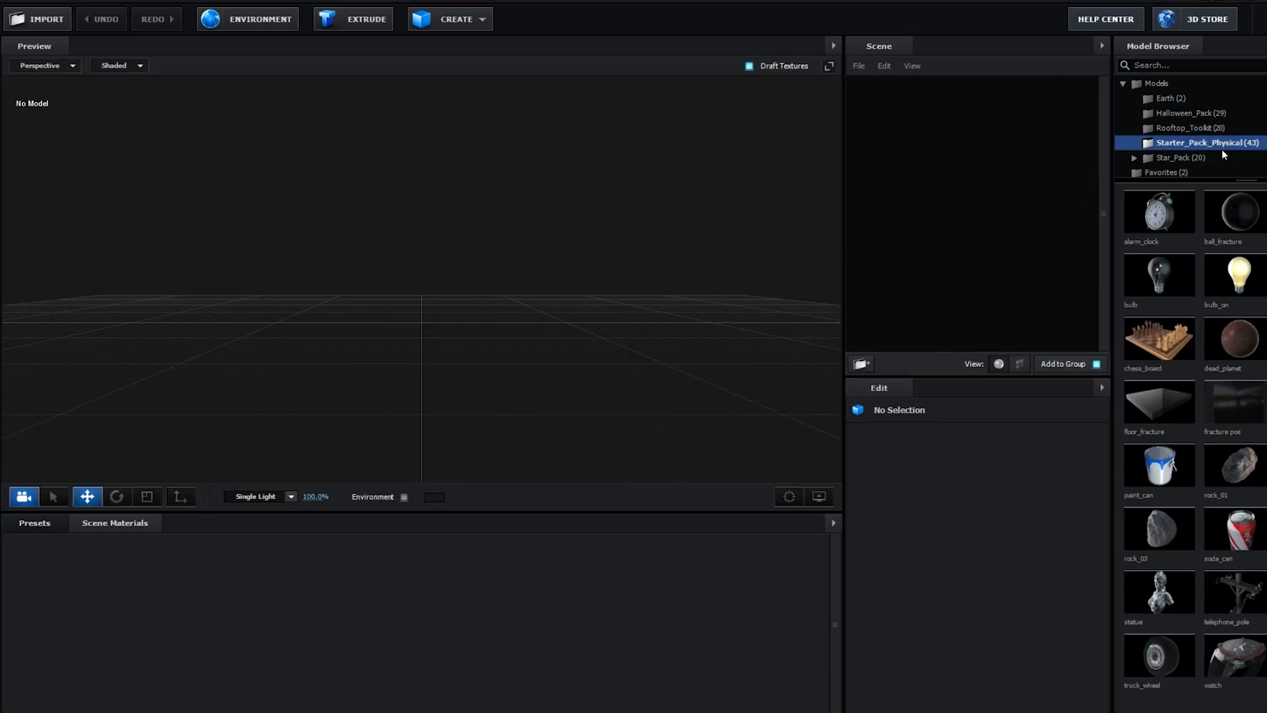
- Load the chess_board model and expand it into separate pieces, lifting one above the board
double_click(1158, 339)
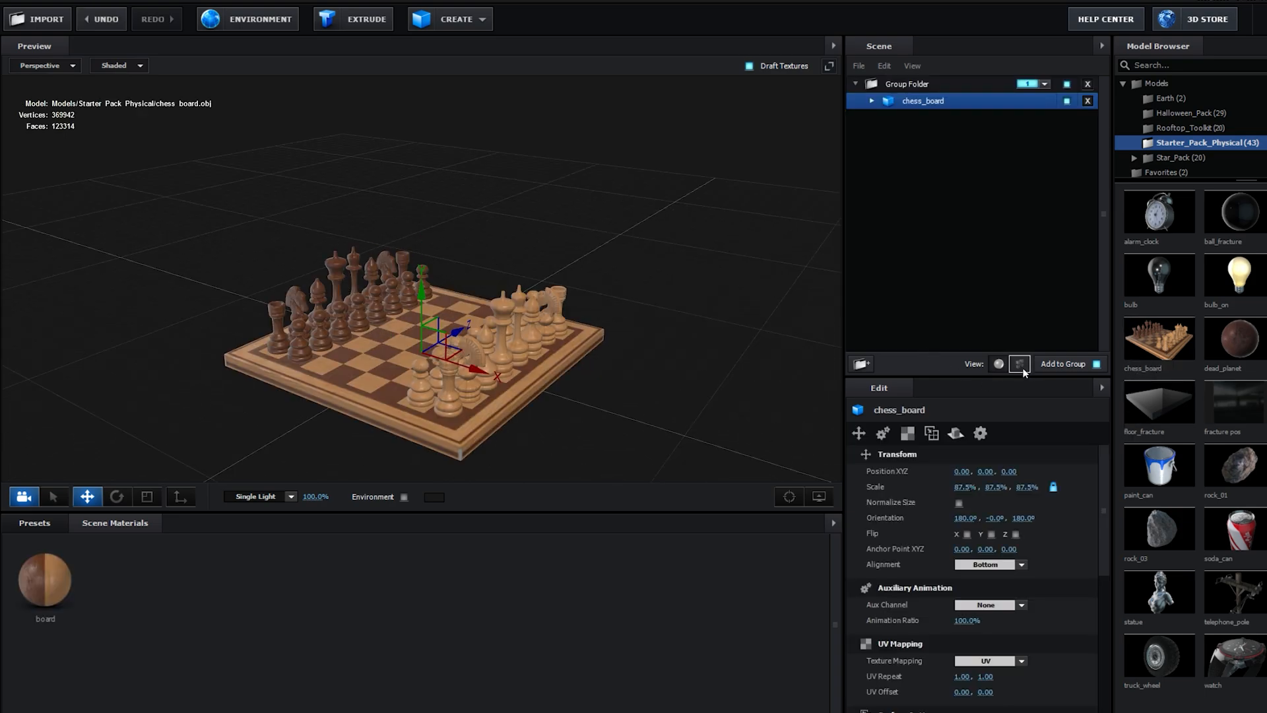
left_click(871, 101)
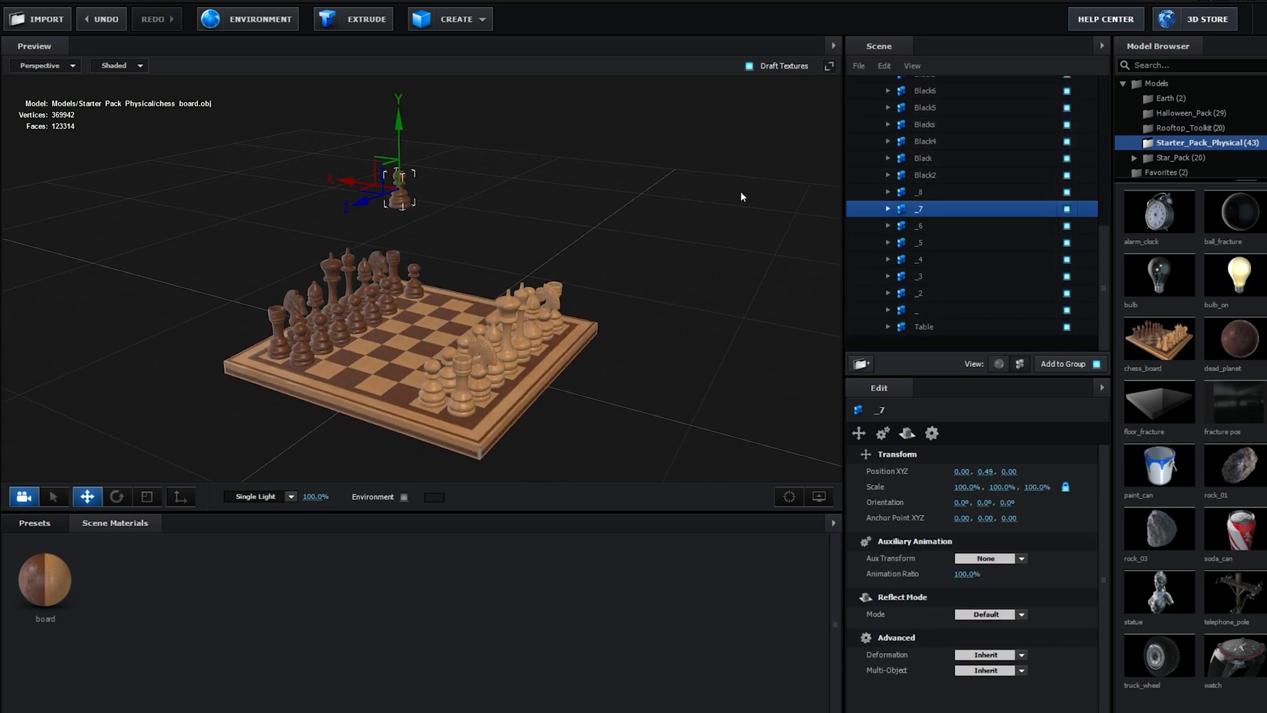
- Import medieval.obj in place of the chess board and expand it to reveal its single part medieval_0
left_click(46, 17)
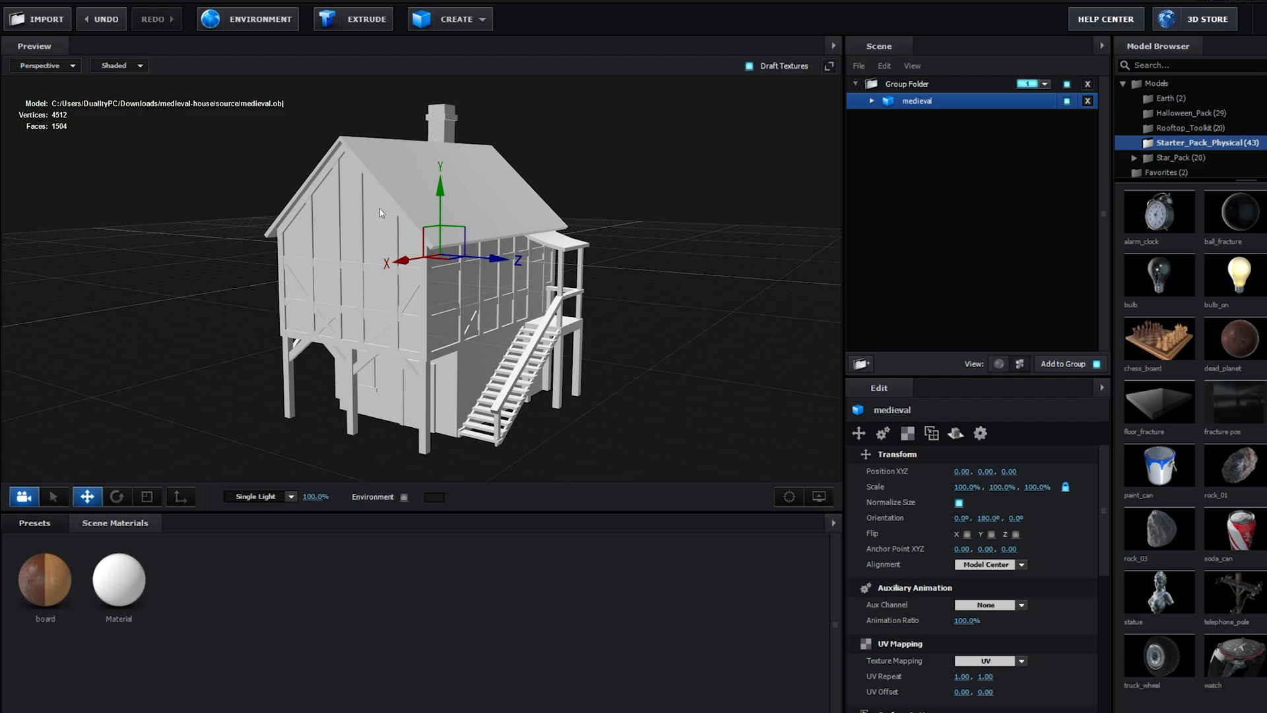
mouse_move(613, 249)
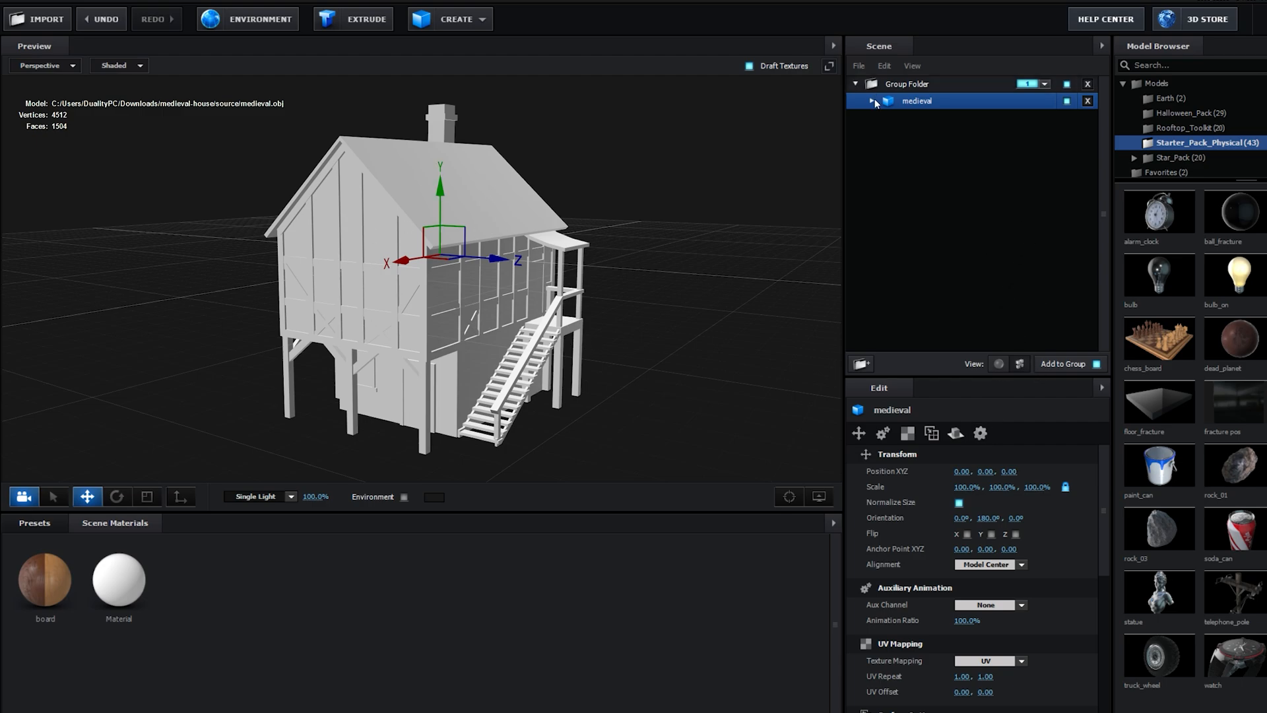
left_click(870, 101)
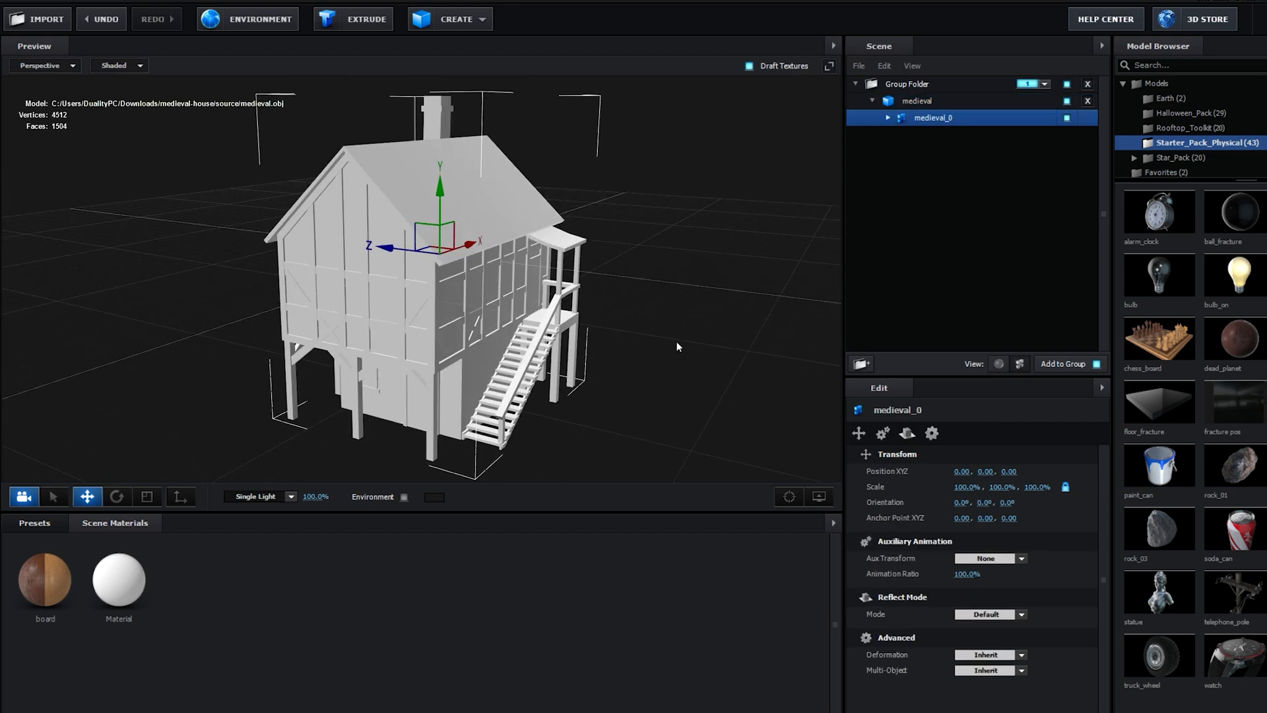
mouse_move(662, 343)
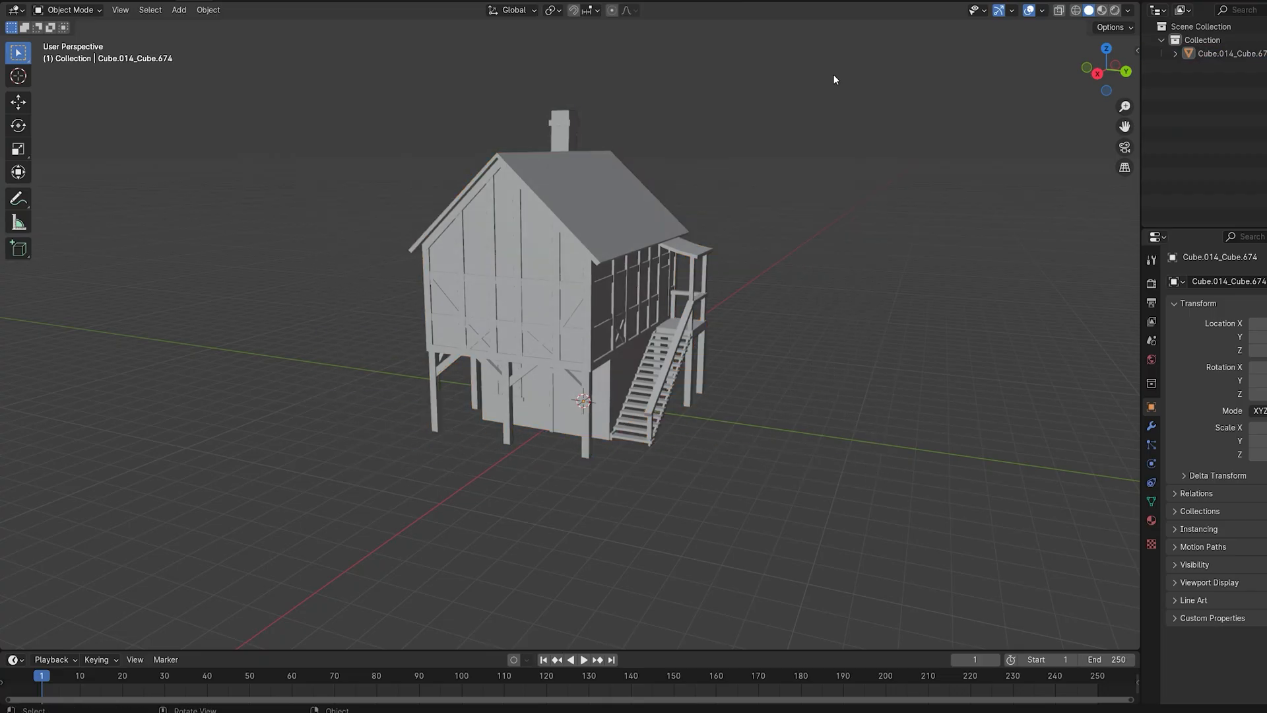
- Select the house mesh, select all in Edit Mode and separate it By Loose Parts
left_click(382, 508)
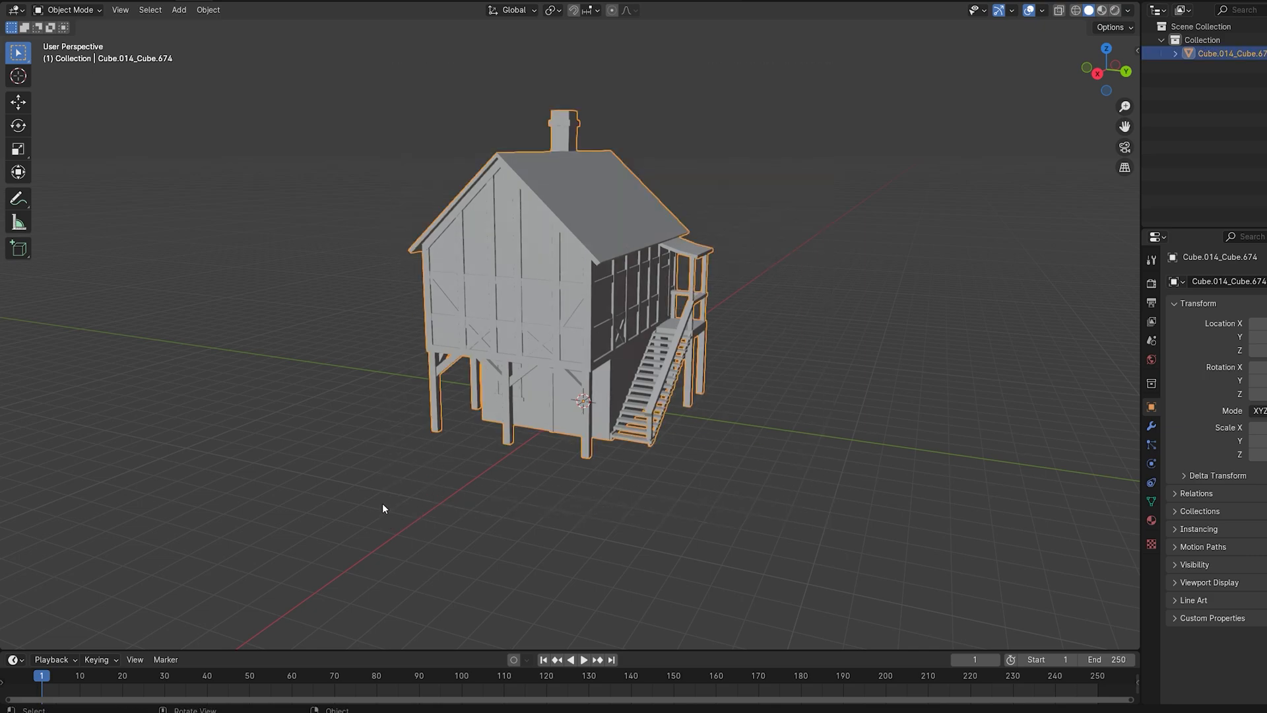
key("Tab")
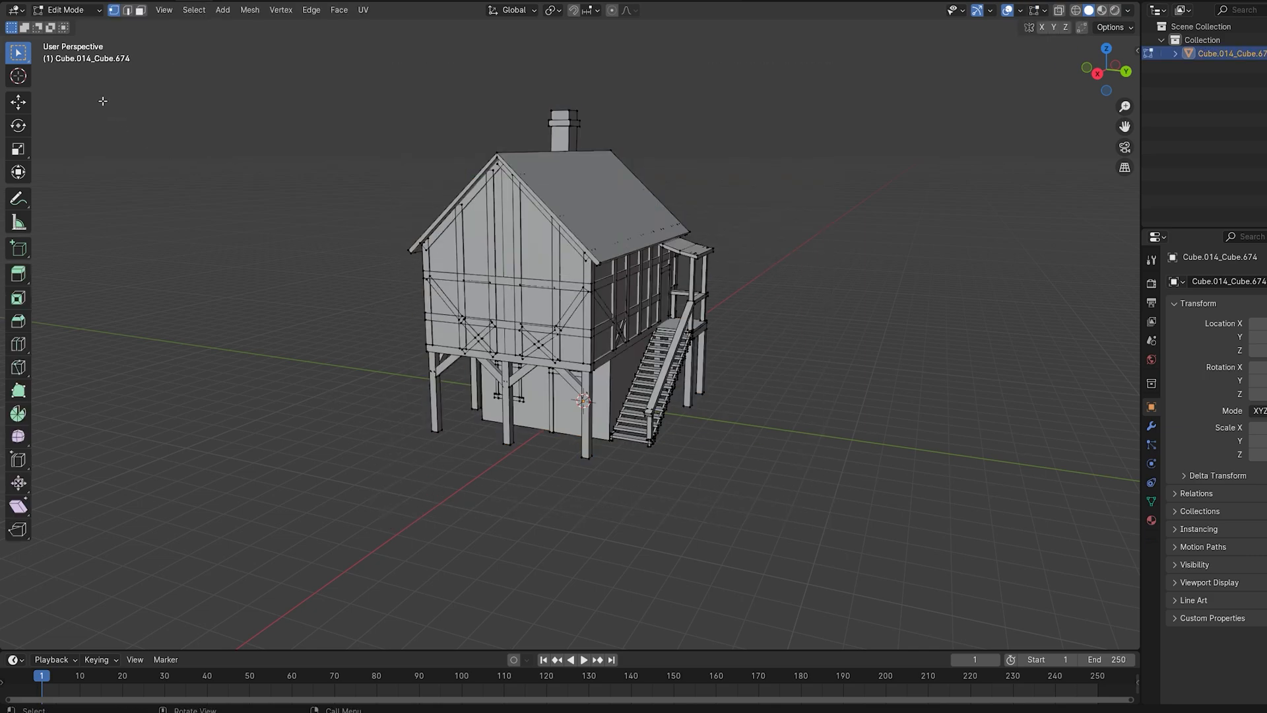
left_click(139, 9)
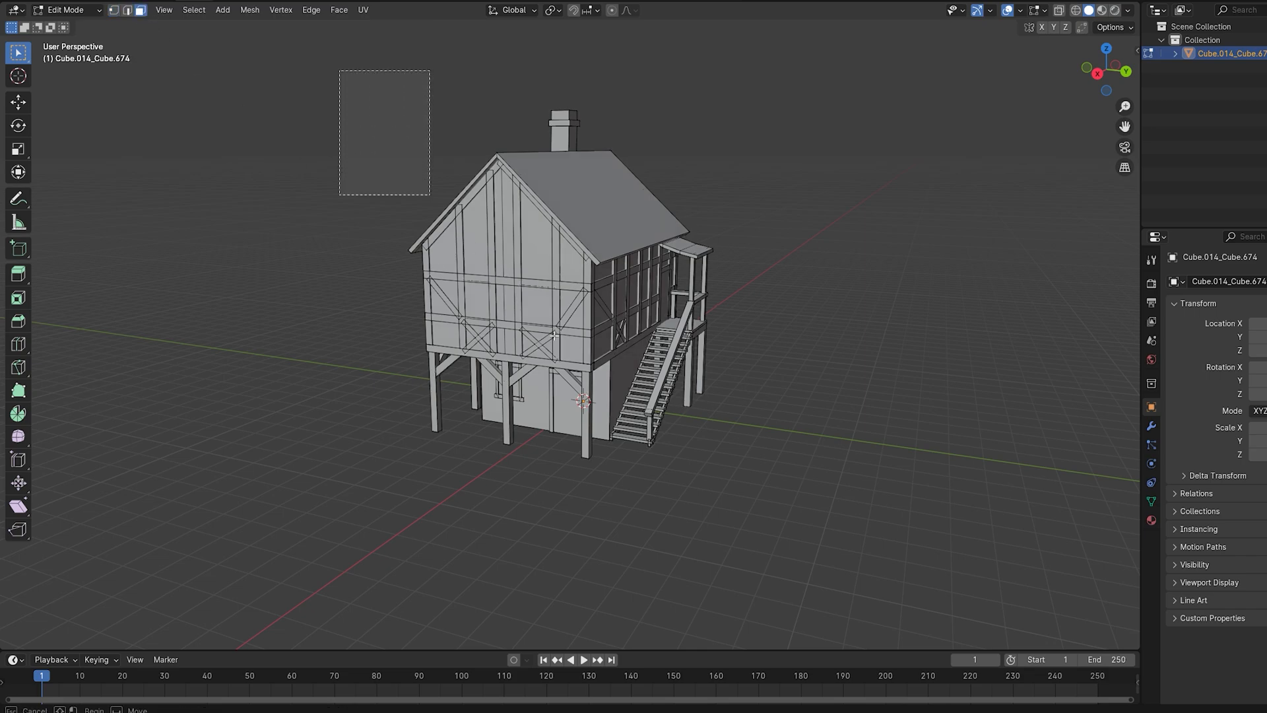
key("p")
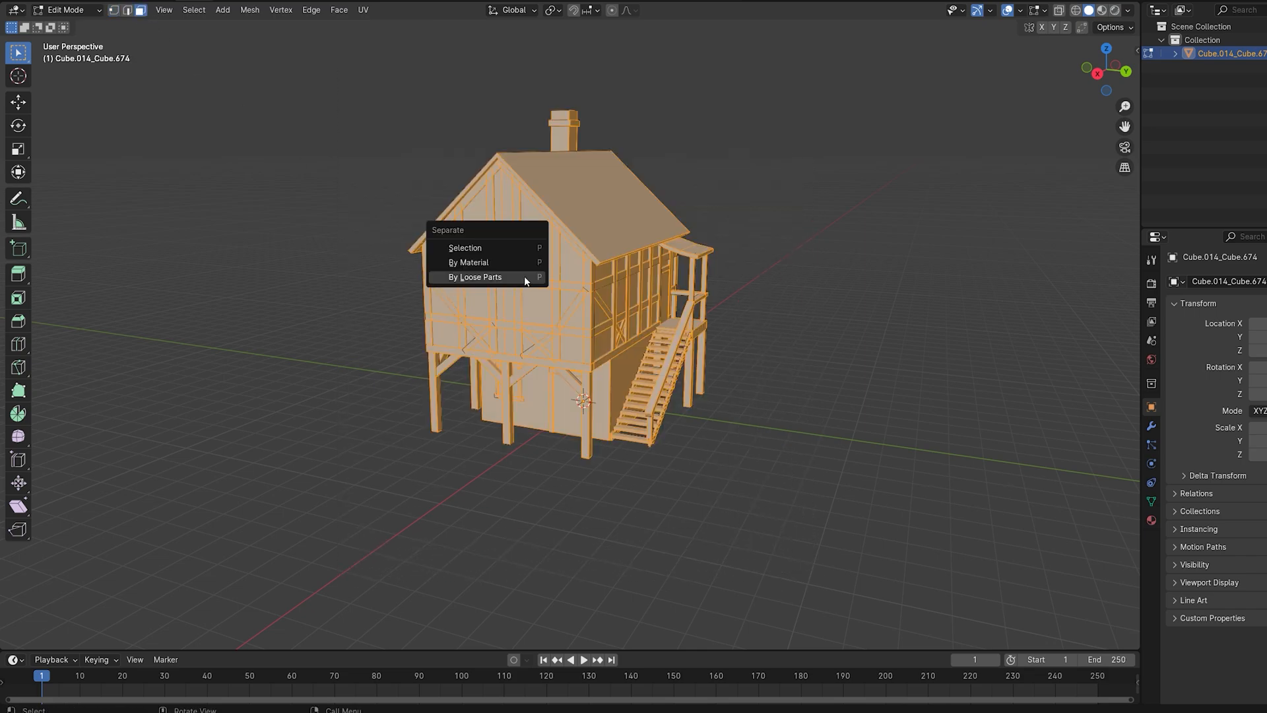
mouse_move(515, 261)
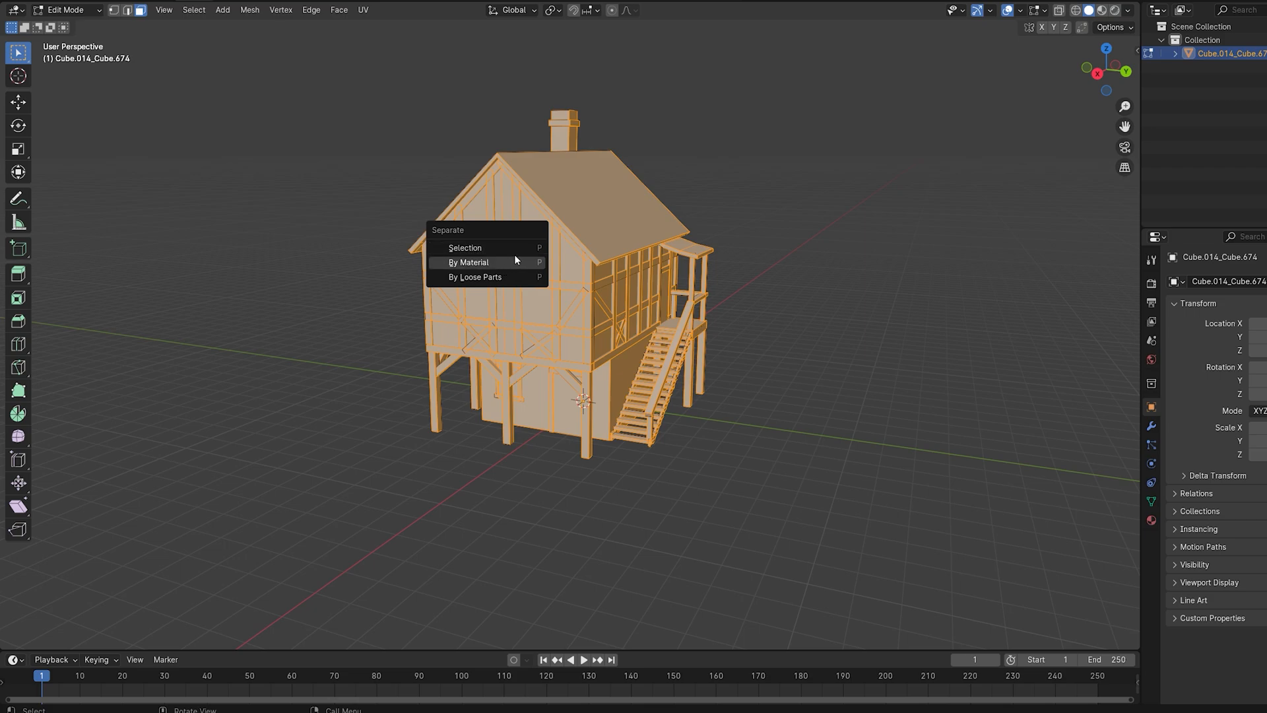
mouse_move(495, 247)
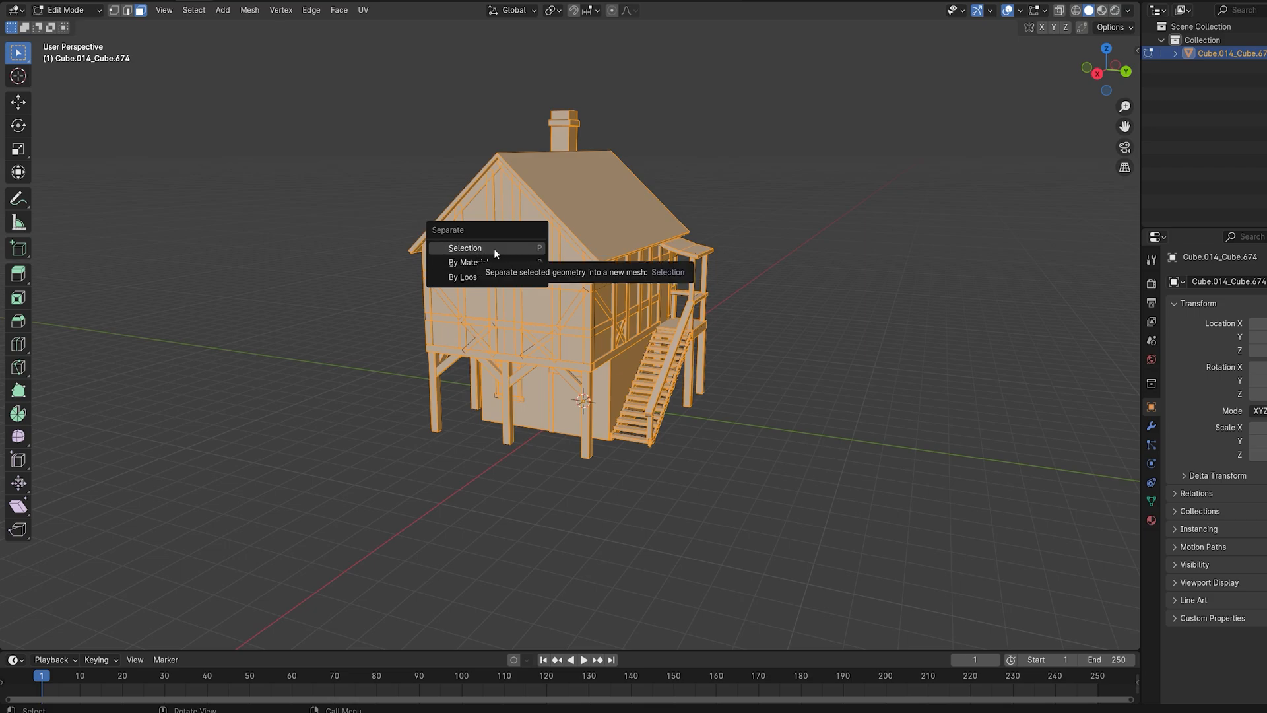
mouse_move(499, 257)
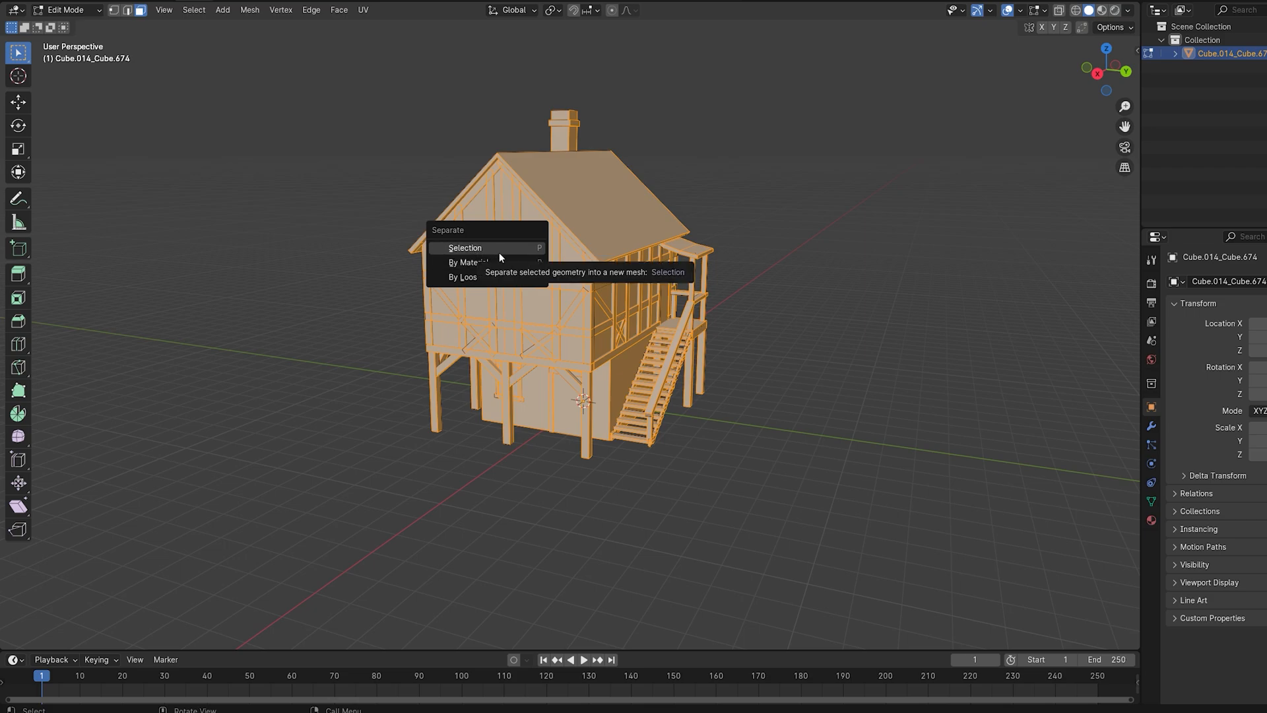
mouse_move(475, 277)
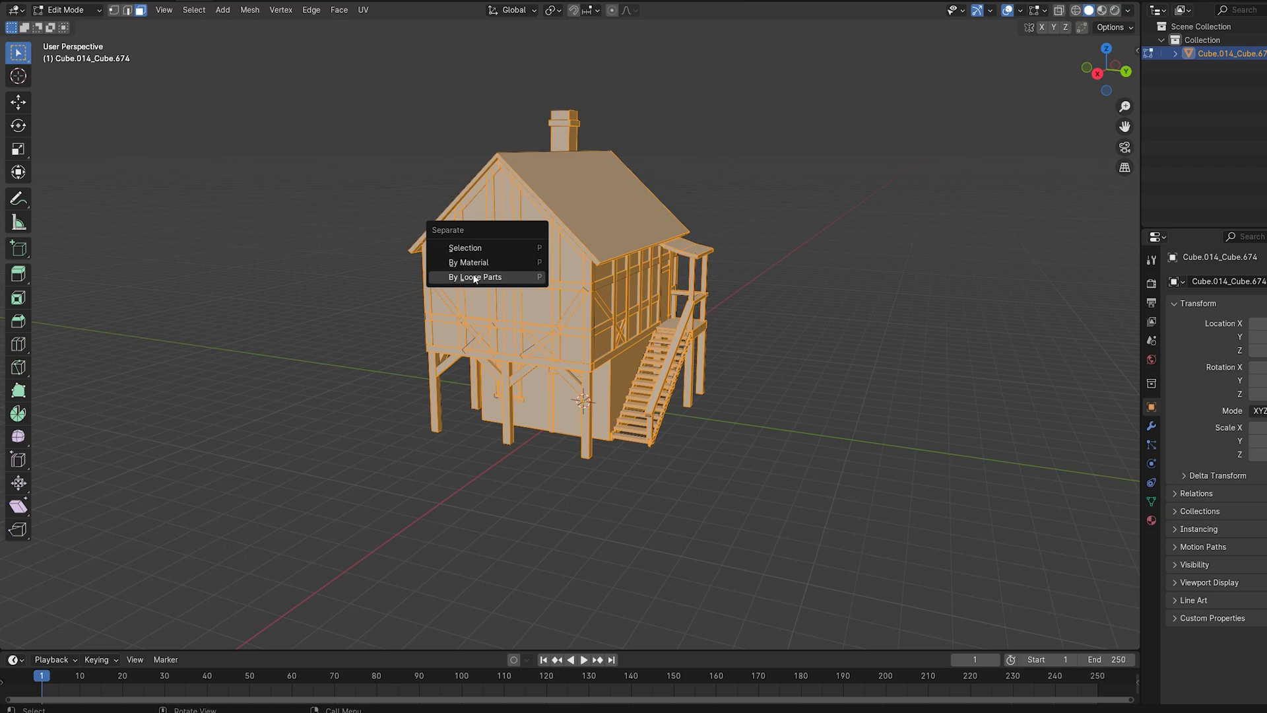
mouse_move(469, 262)
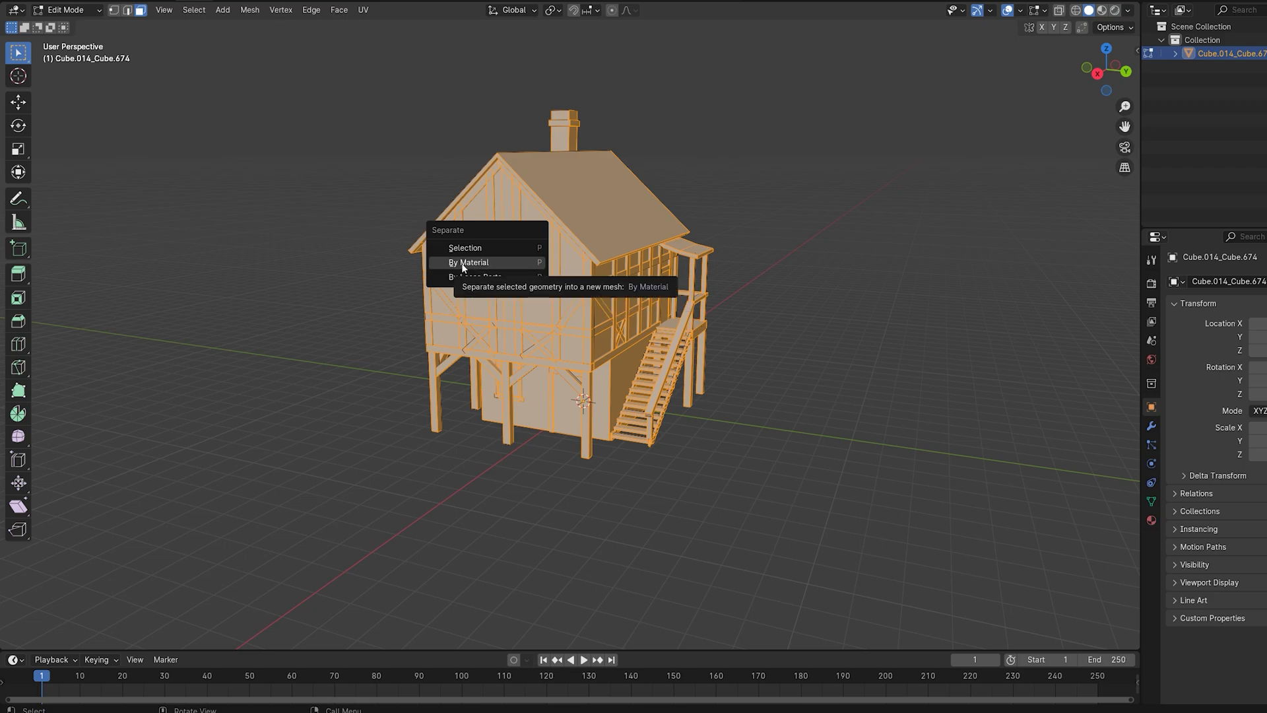
mouse_move(475, 276)
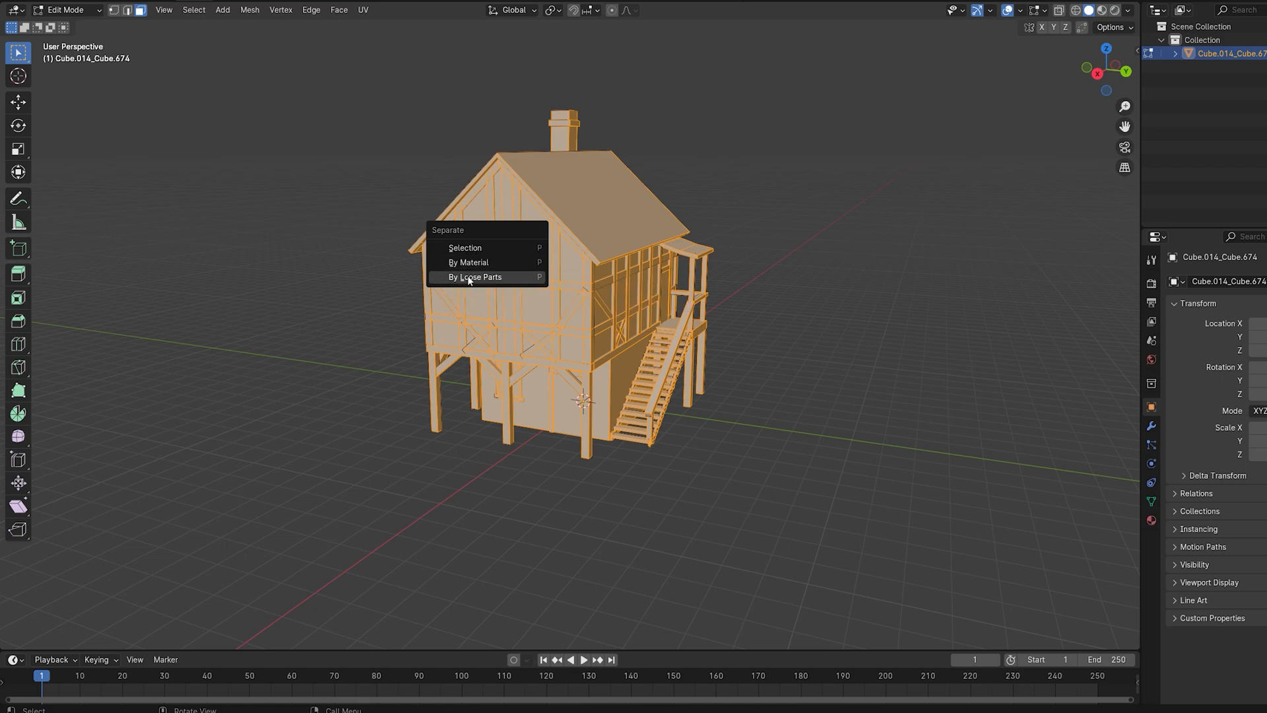
left_click(475, 276)
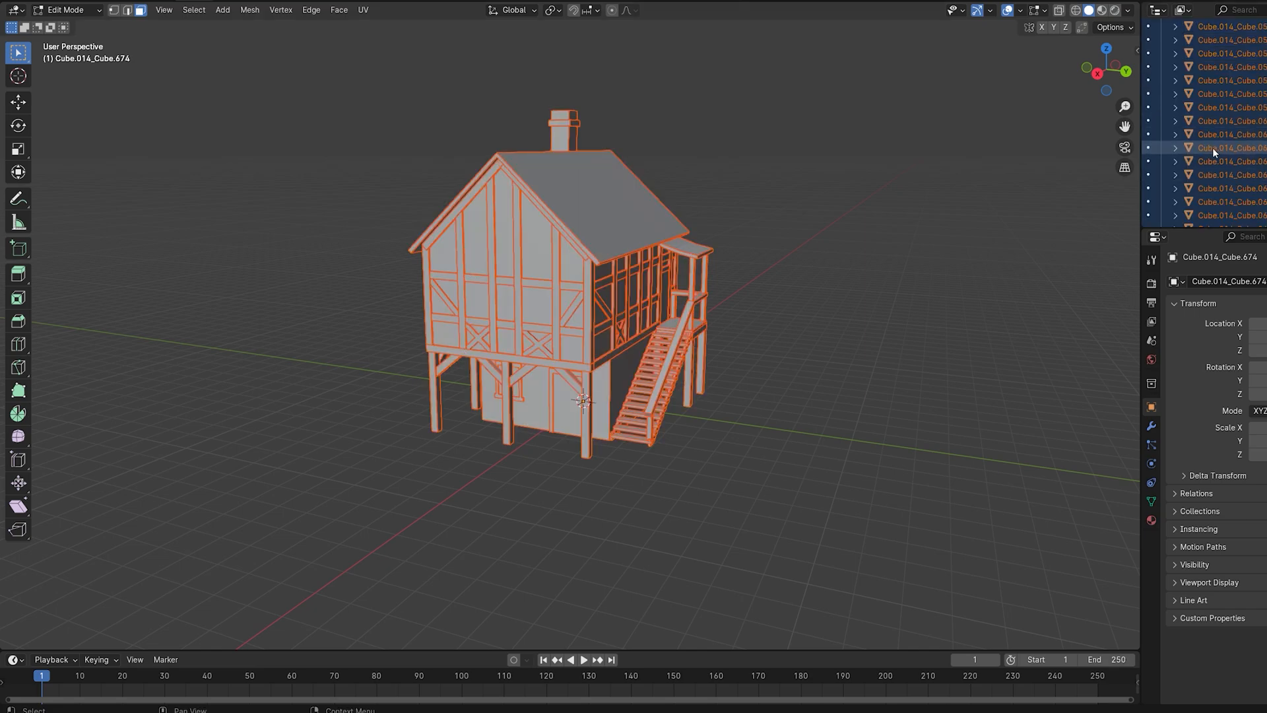
- Return to Object Mode with all the separated house objects still selected
key("Tab")
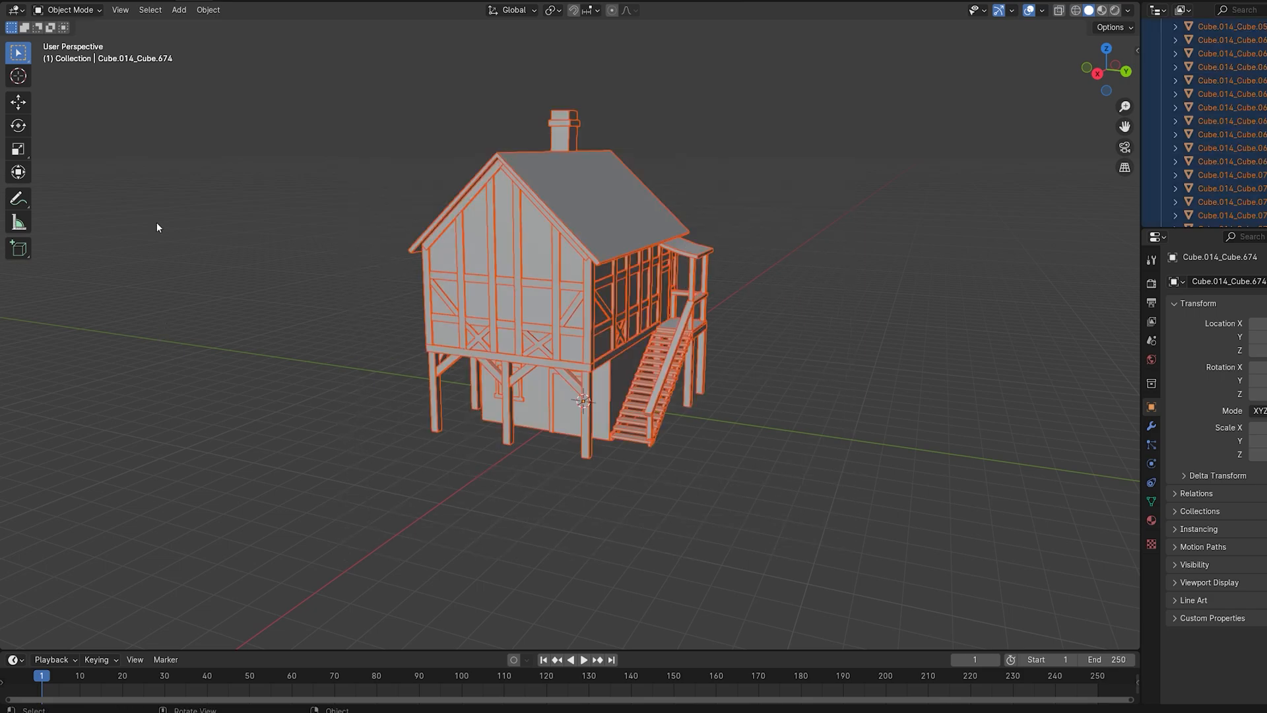
left_click(13, 10)
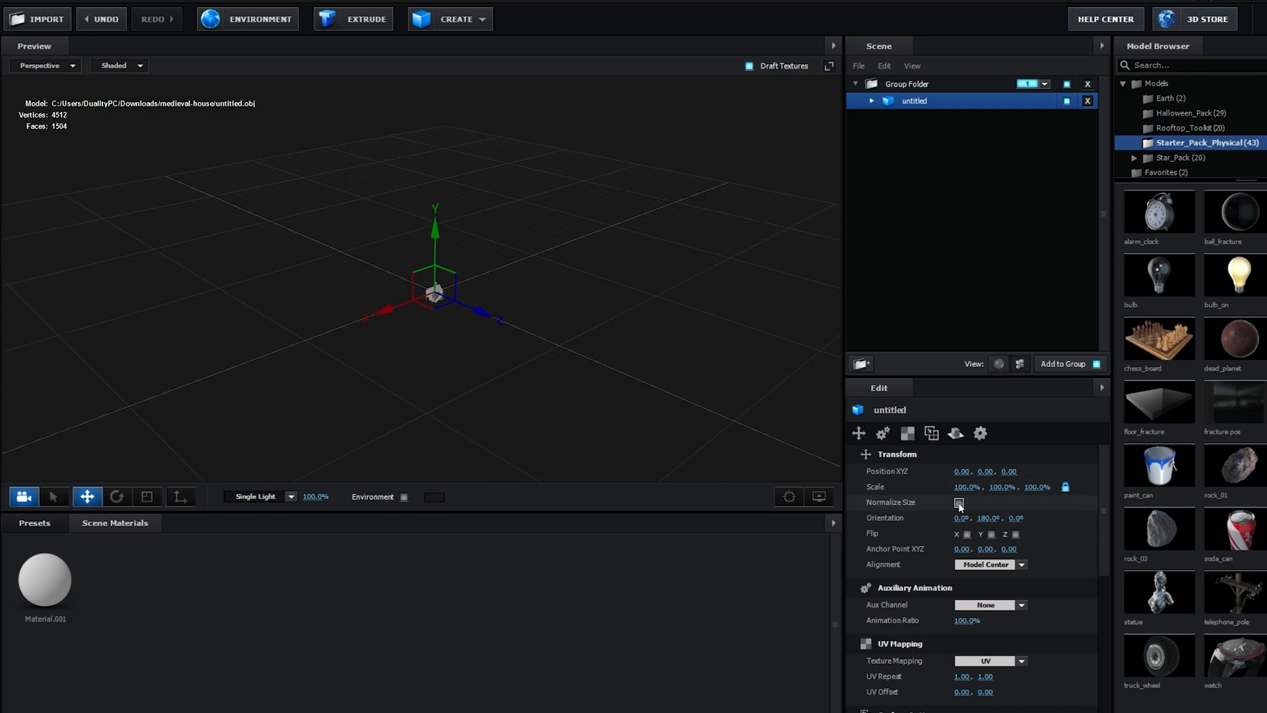
- Normalize the imported untitled.obj house to full size and expand its dozens of numbered parts
left_click(958, 501)
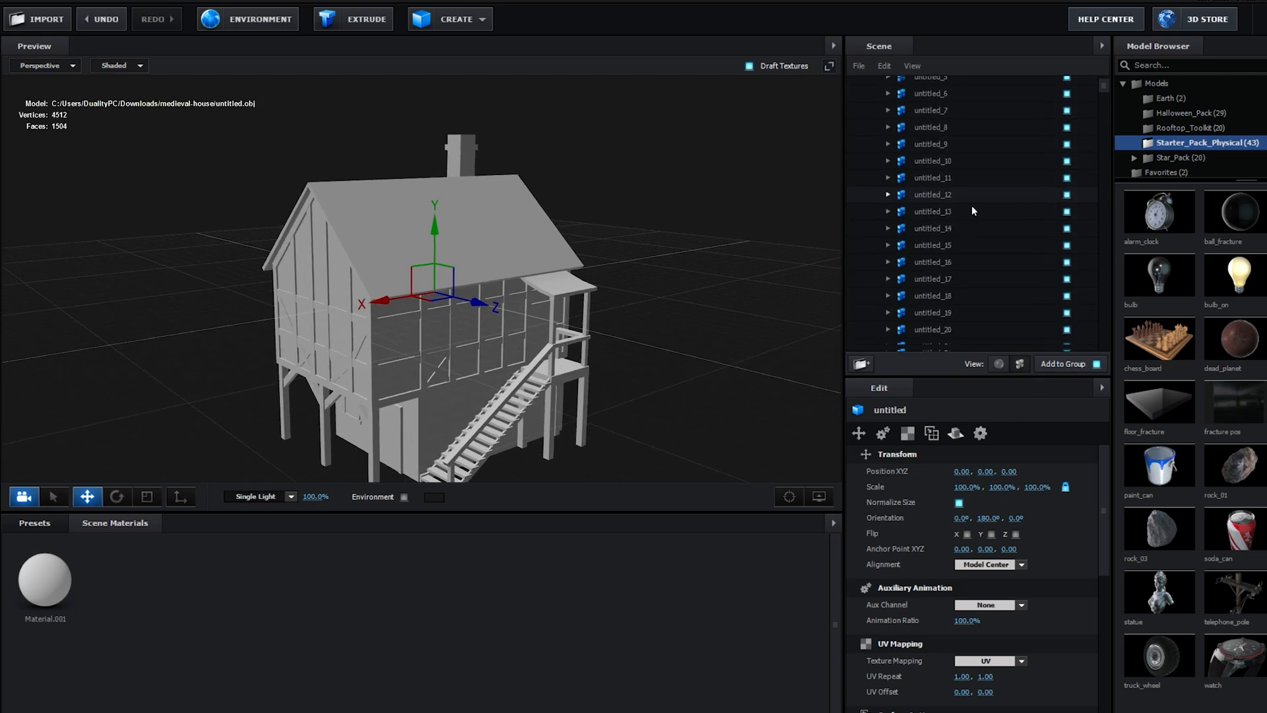
scroll("down", 3)
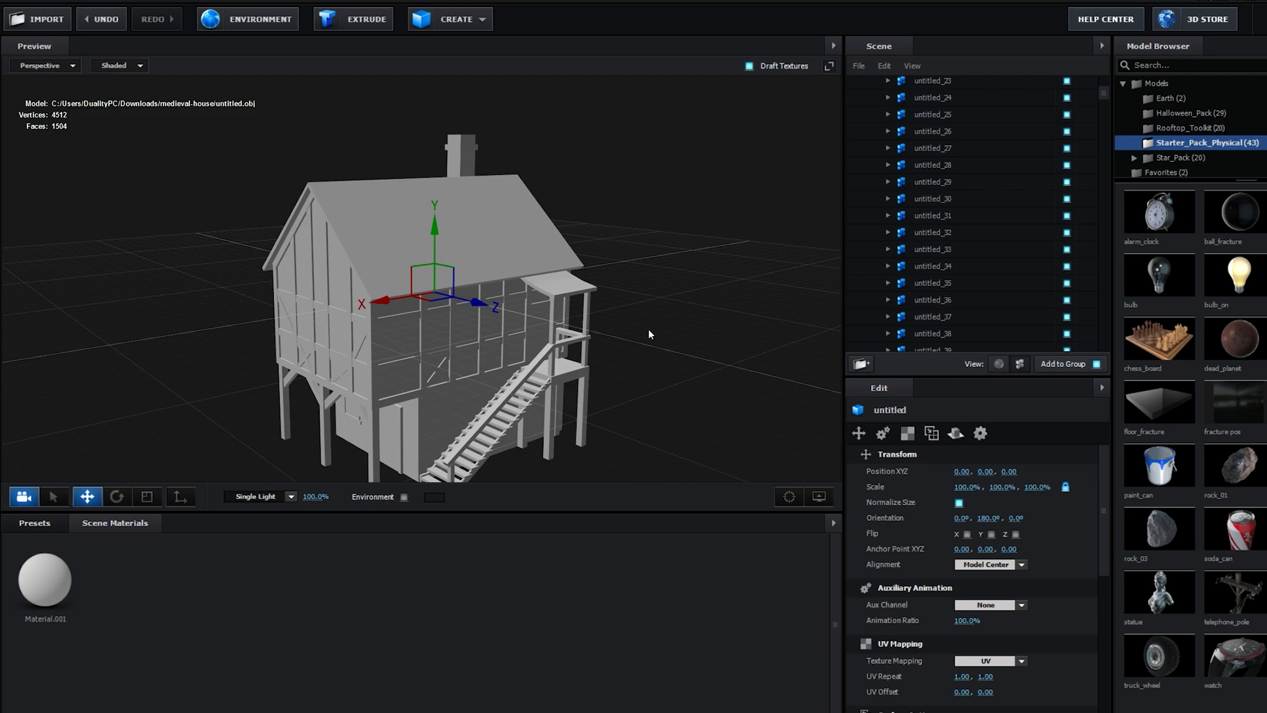
- Duplicate the Group Folder into another render group, then add a new camera to the composition
left_click(1063, 364)
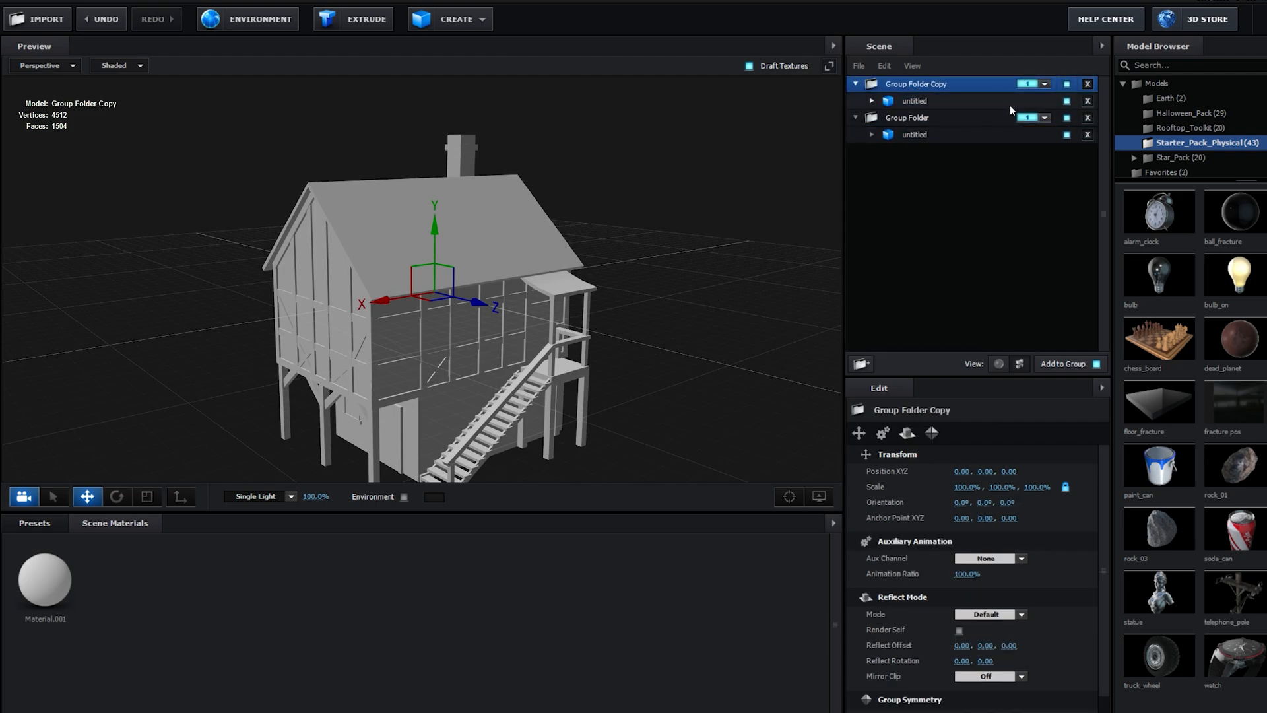
left_click(1043, 100)
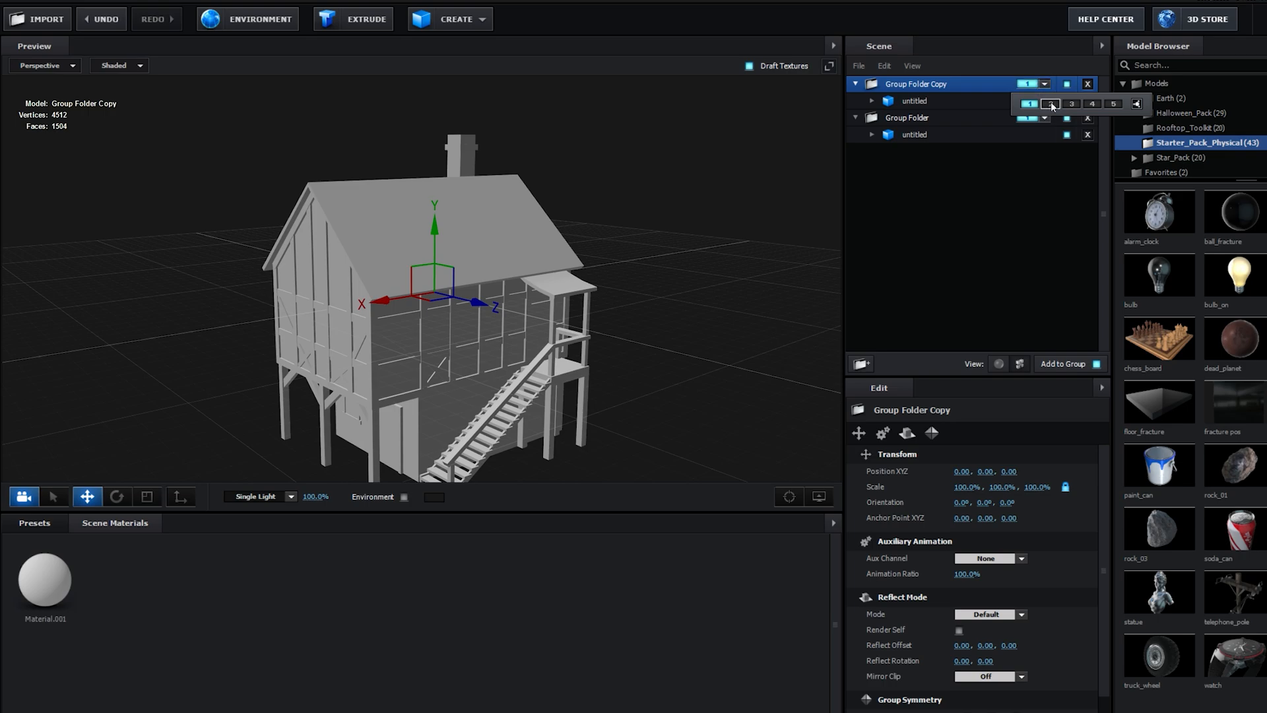
left_click(1046, 103)
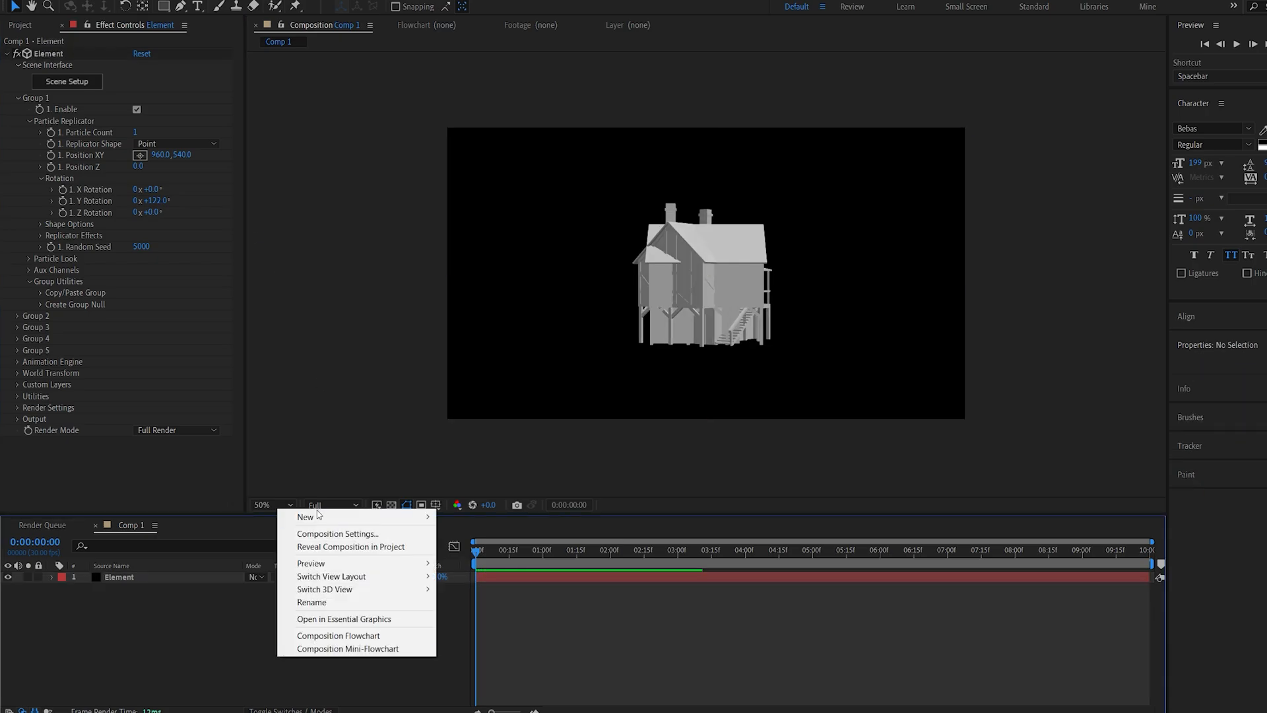
left_click(305, 516)
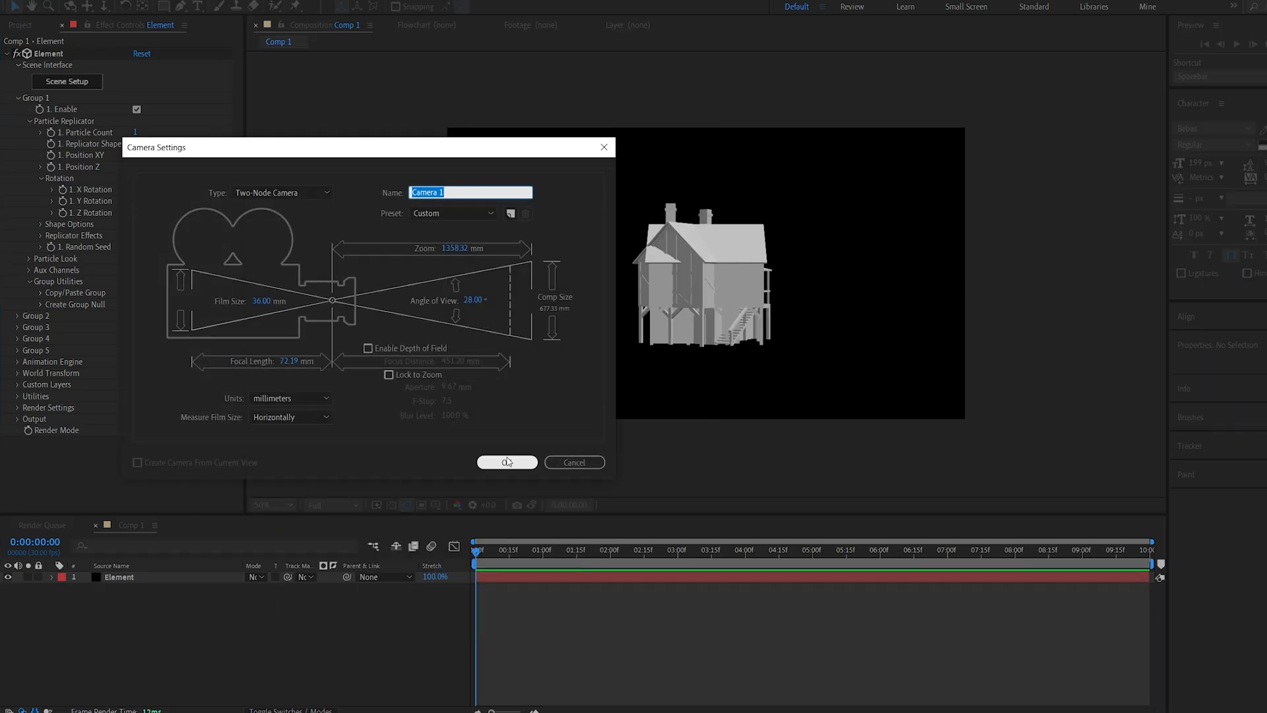
- Enable Multi-Object in Group 1 of the Element layer's Effect Controls
left_click(506, 462)
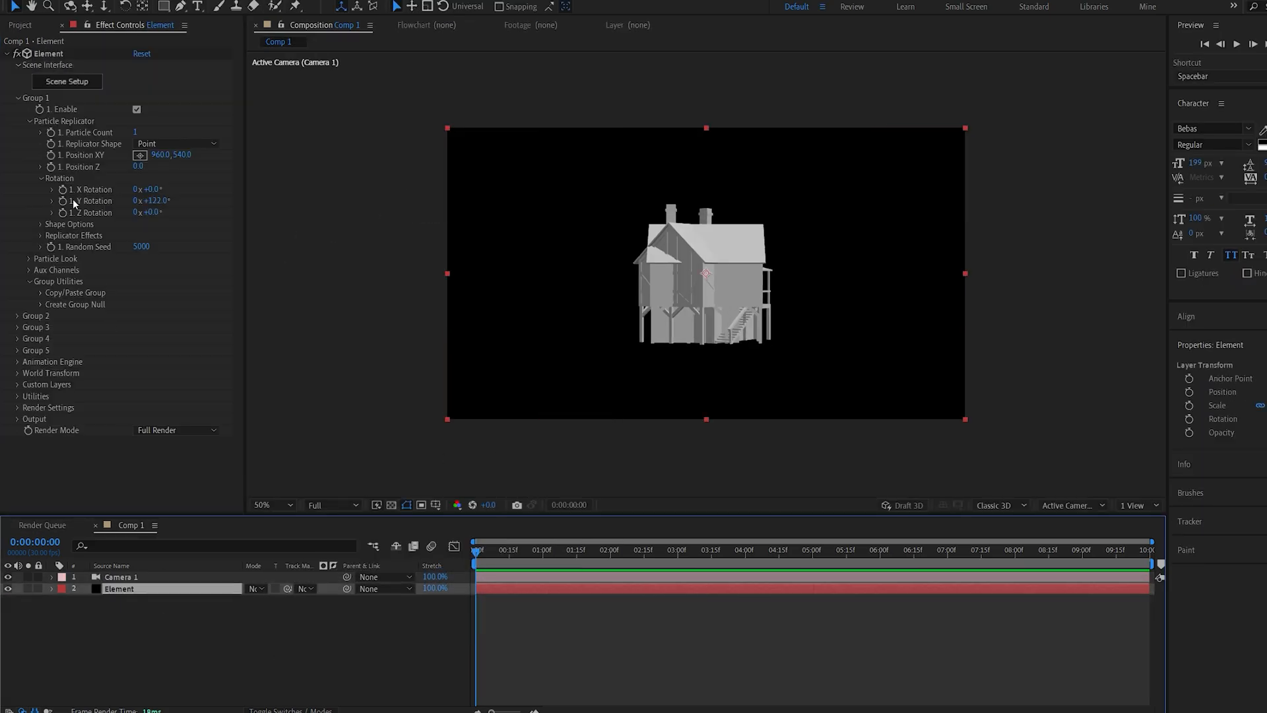
left_click(29, 257)
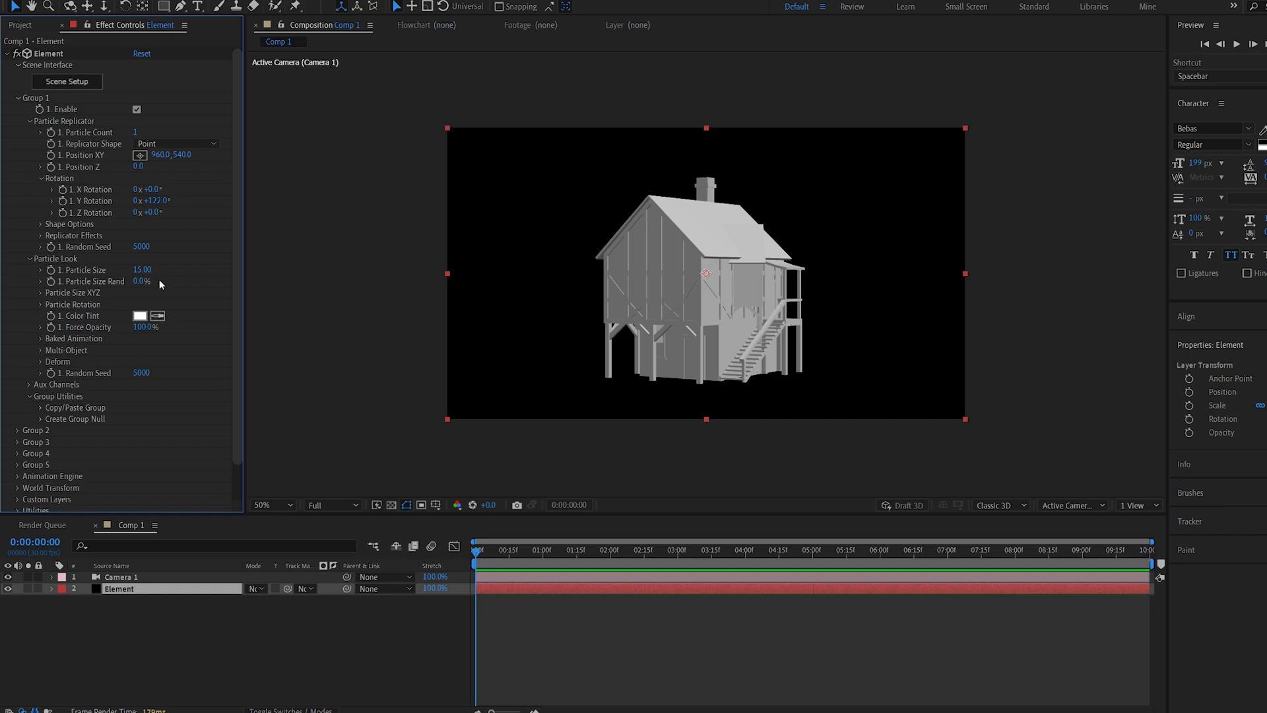
left_click(43, 351)
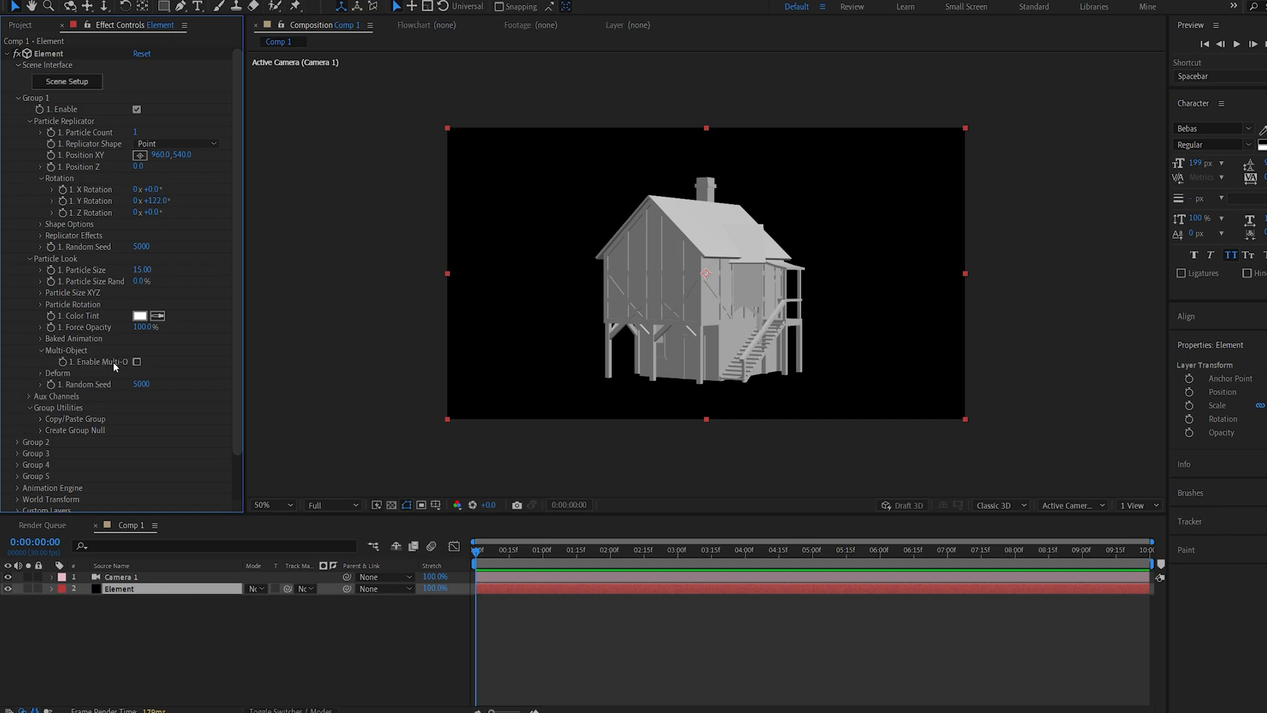
left_click(136, 362)
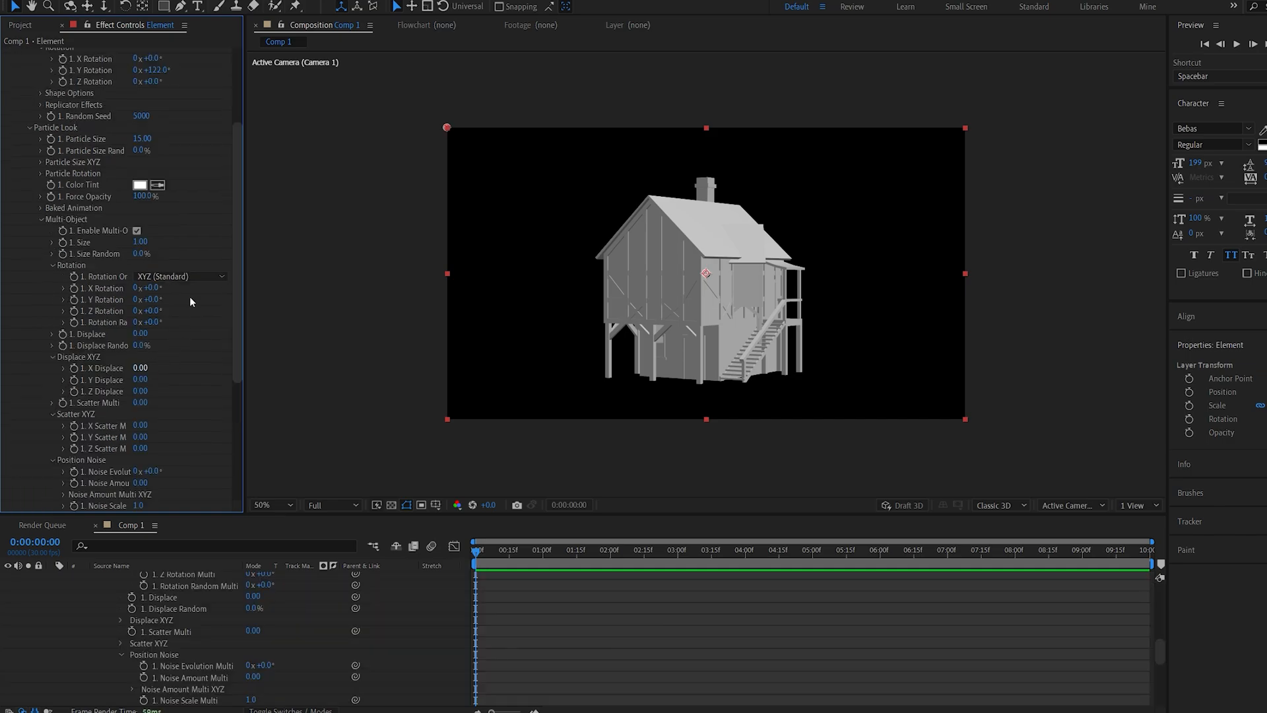
scroll("down", 3)
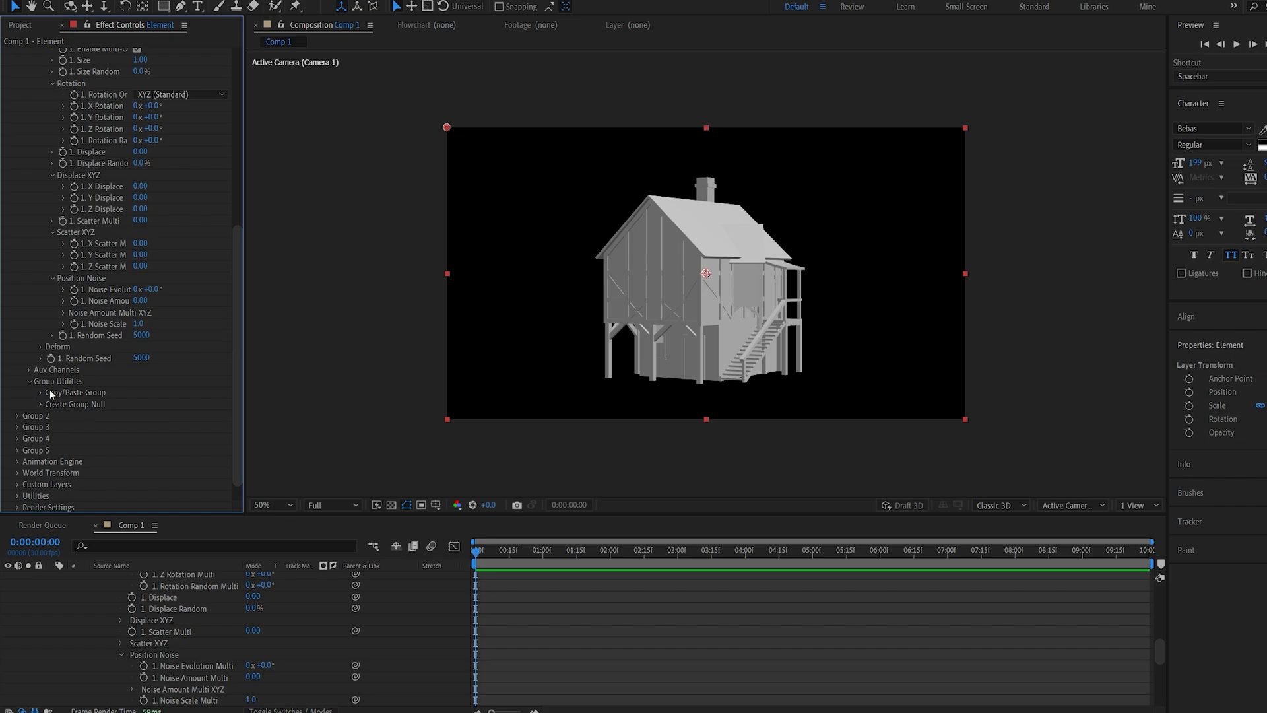
- Copy Group 1's setup via Group Utilities and paste it into Group 2
left_click(77, 392)
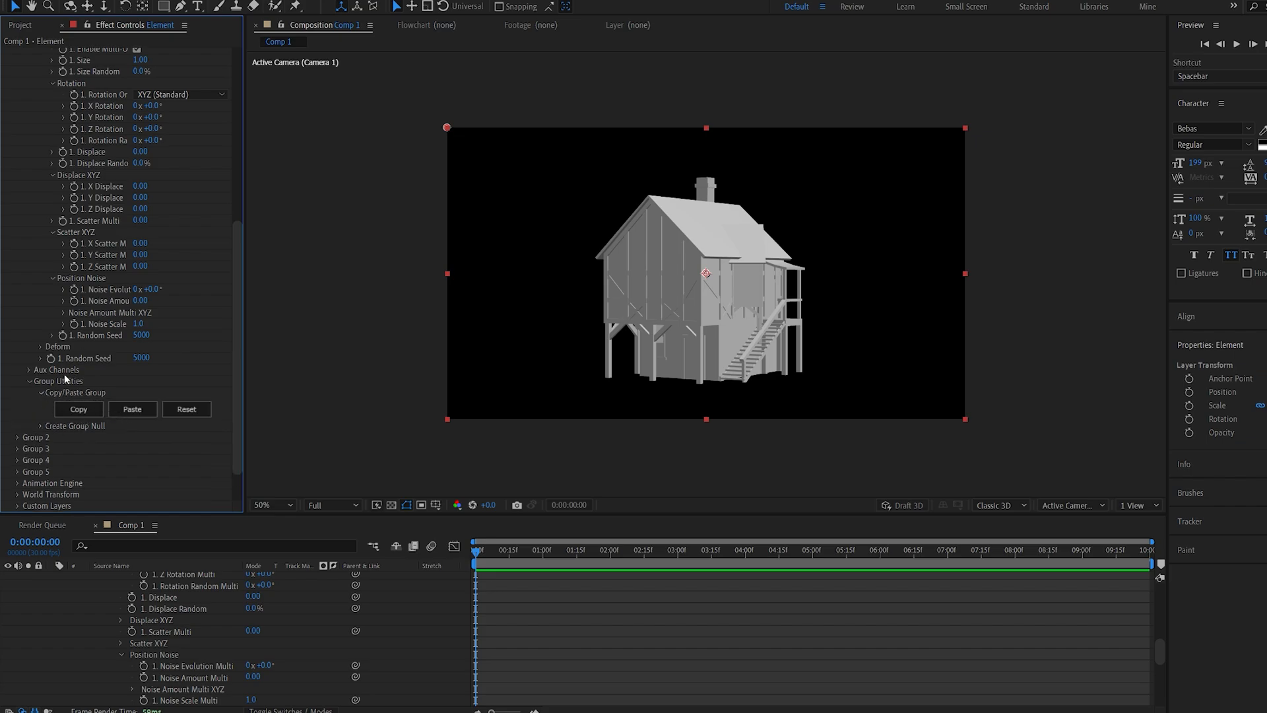
scroll("down", 3)
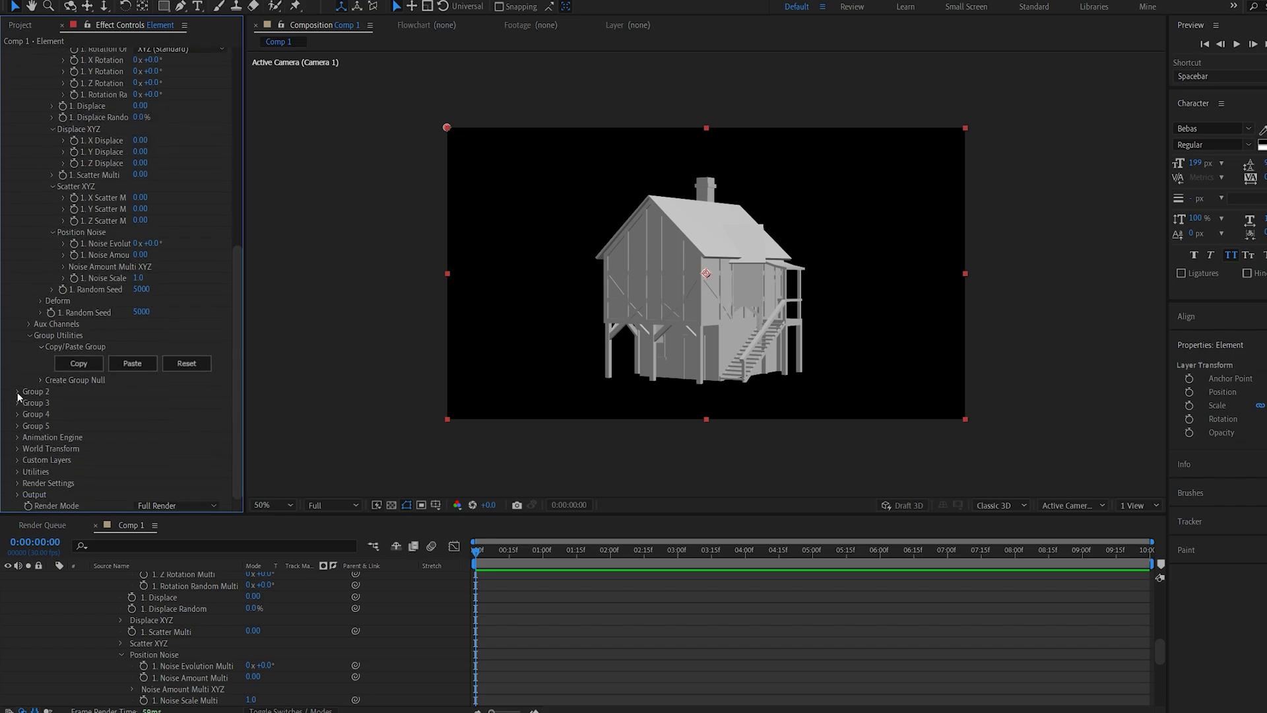
left_click(17, 391)
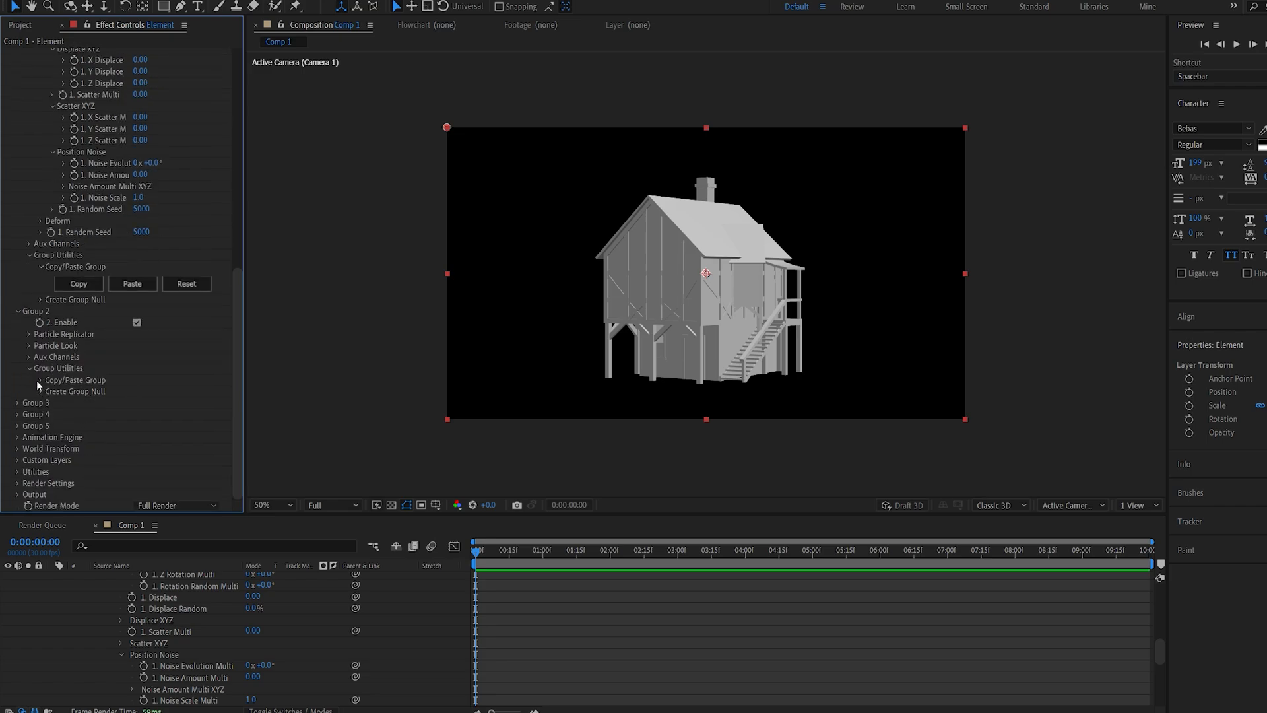
left_click(37, 380)
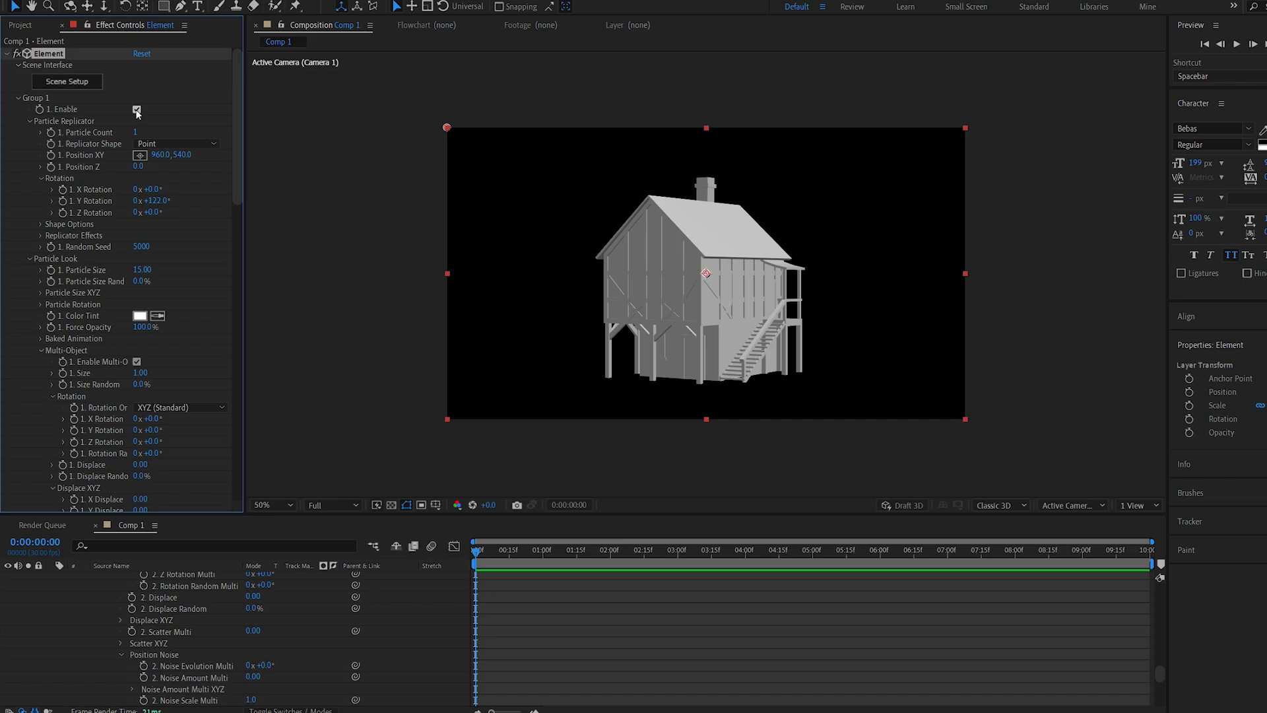
- Set Group 2 Multi-Object Displace to 0.18 and Rotation Random to 45°
scroll("down", 3)
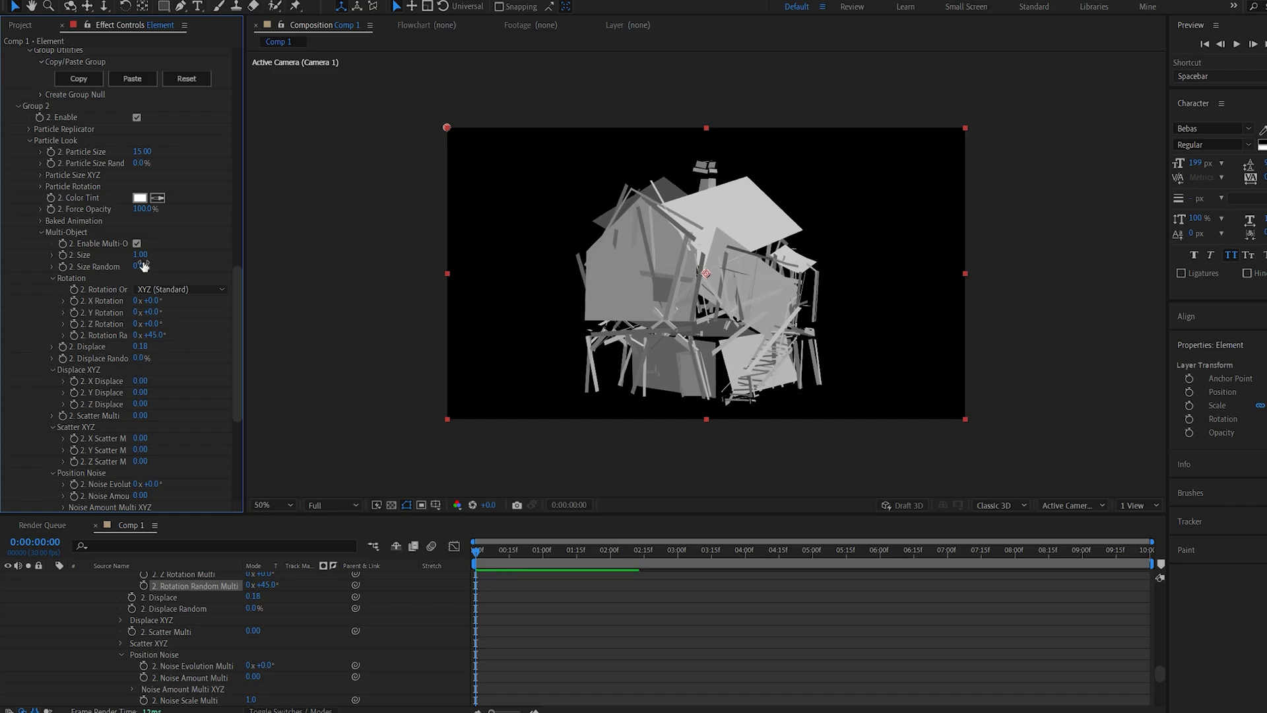
scroll("up", 3)
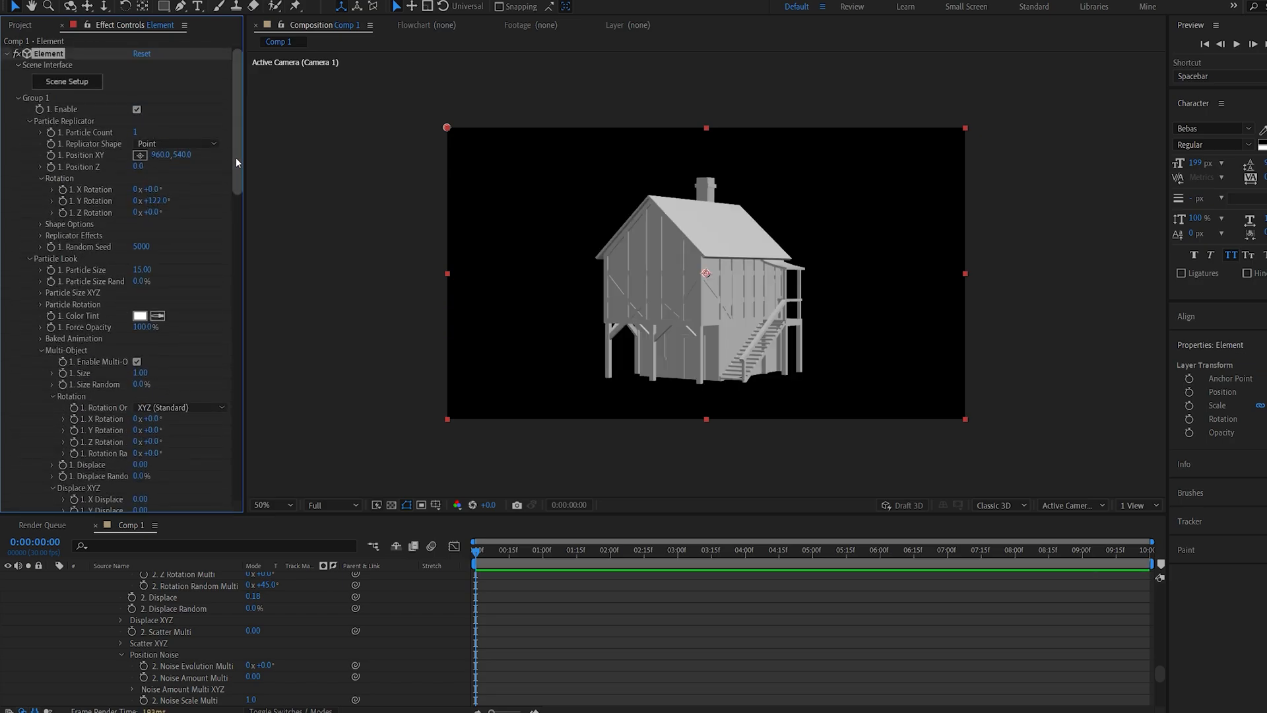
- Enable the Animation Engine from Group 2 to Group 1 and end the work area at 5 seconds
scroll("down", 3)
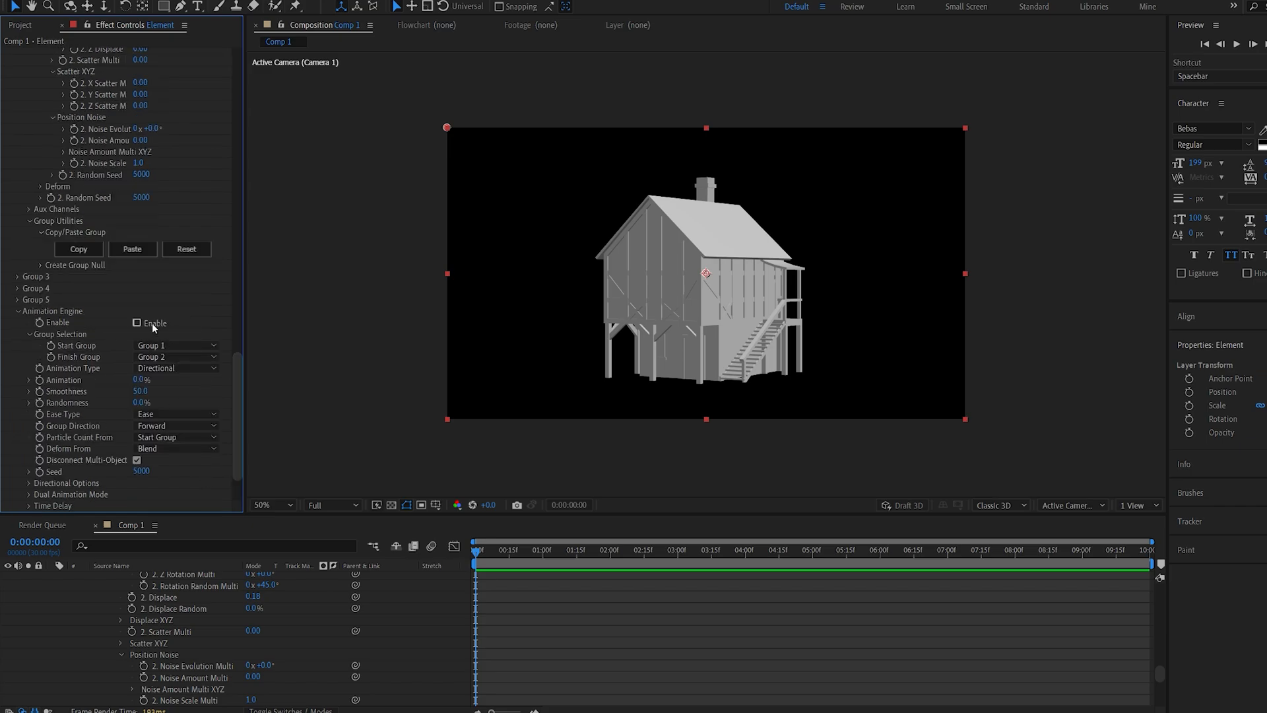
left_click(136, 323)
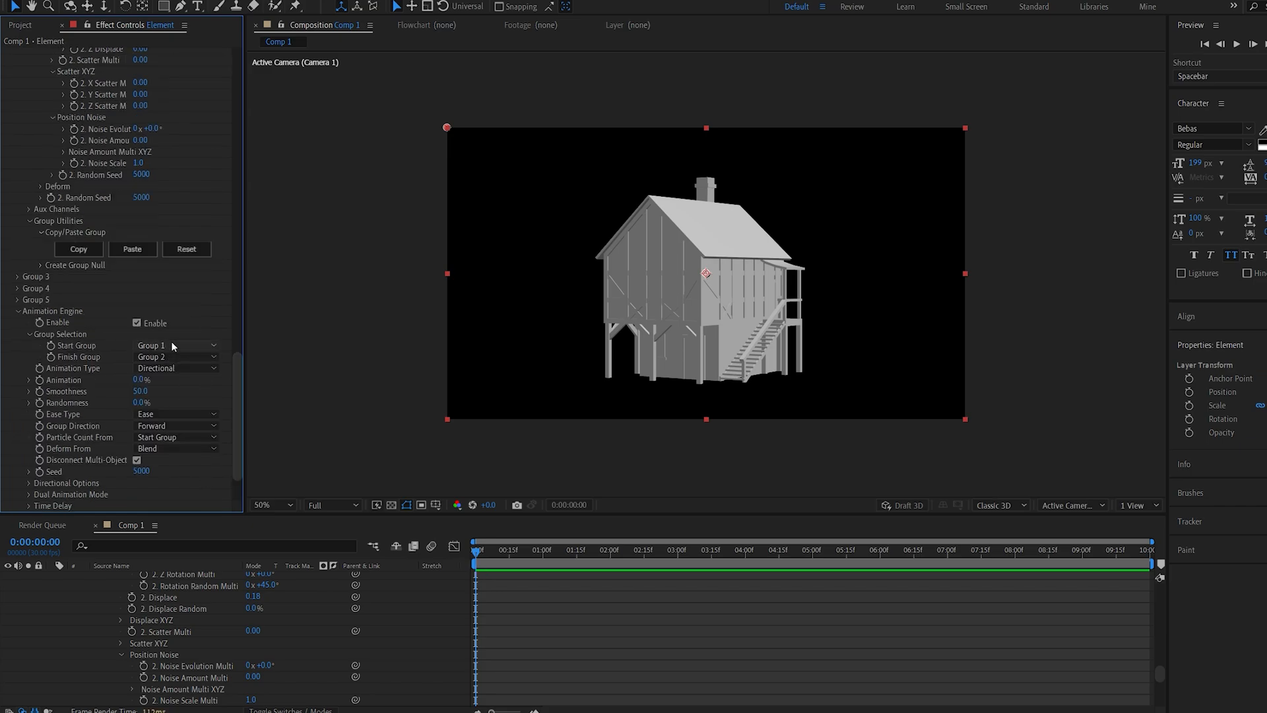
left_click(176, 345)
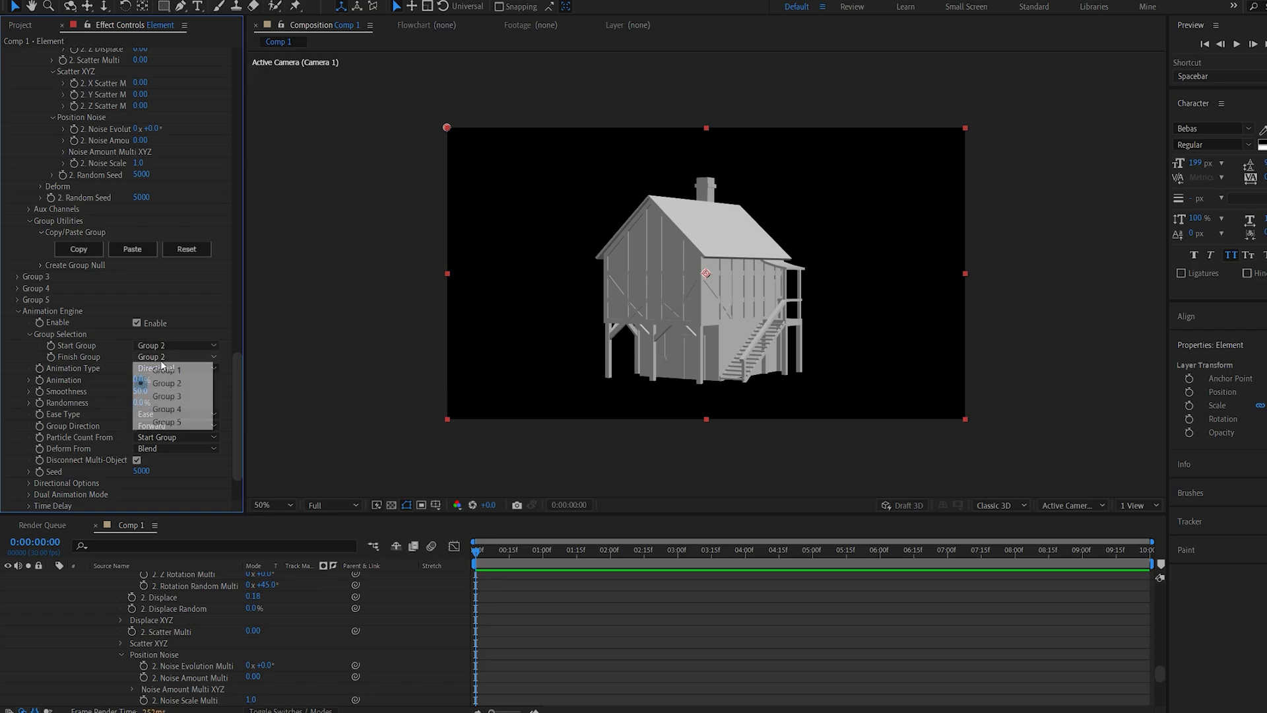
left_click(166, 369)
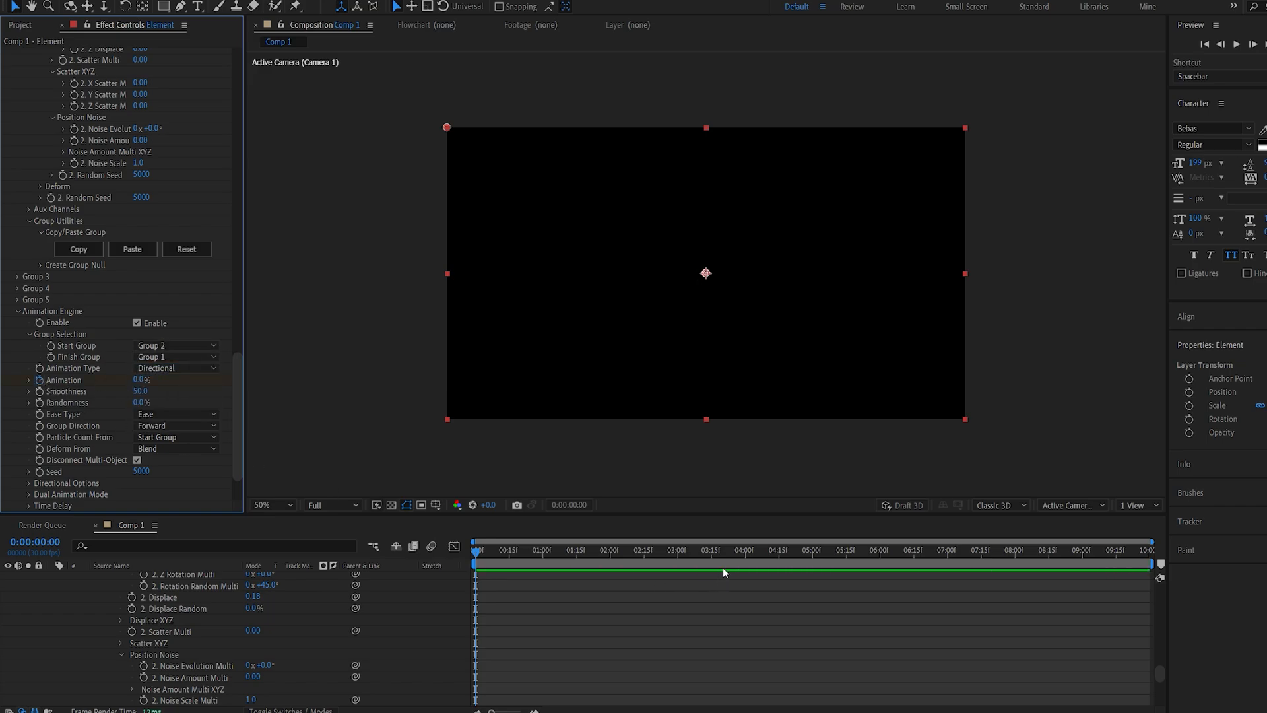
left_click(813, 549)
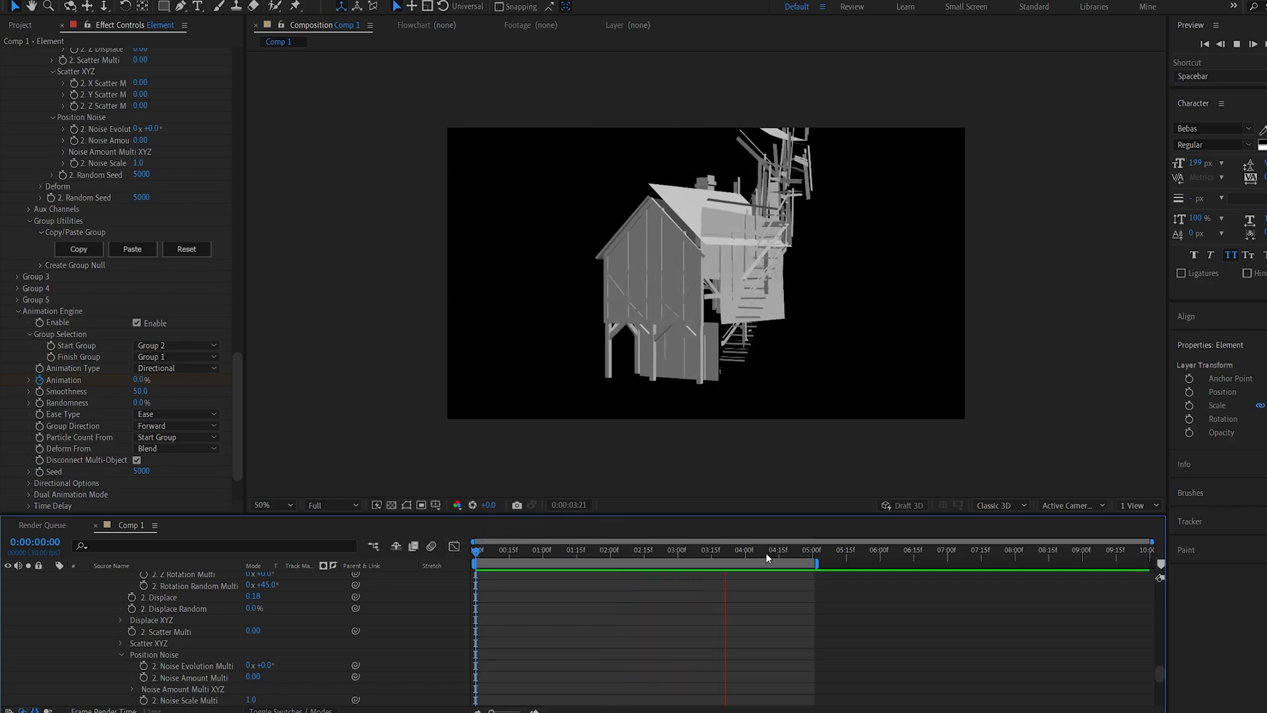
- Scrub mid-assembly, set Directional Pitch to -90° and Smoothness to 80
left_click(711, 561)
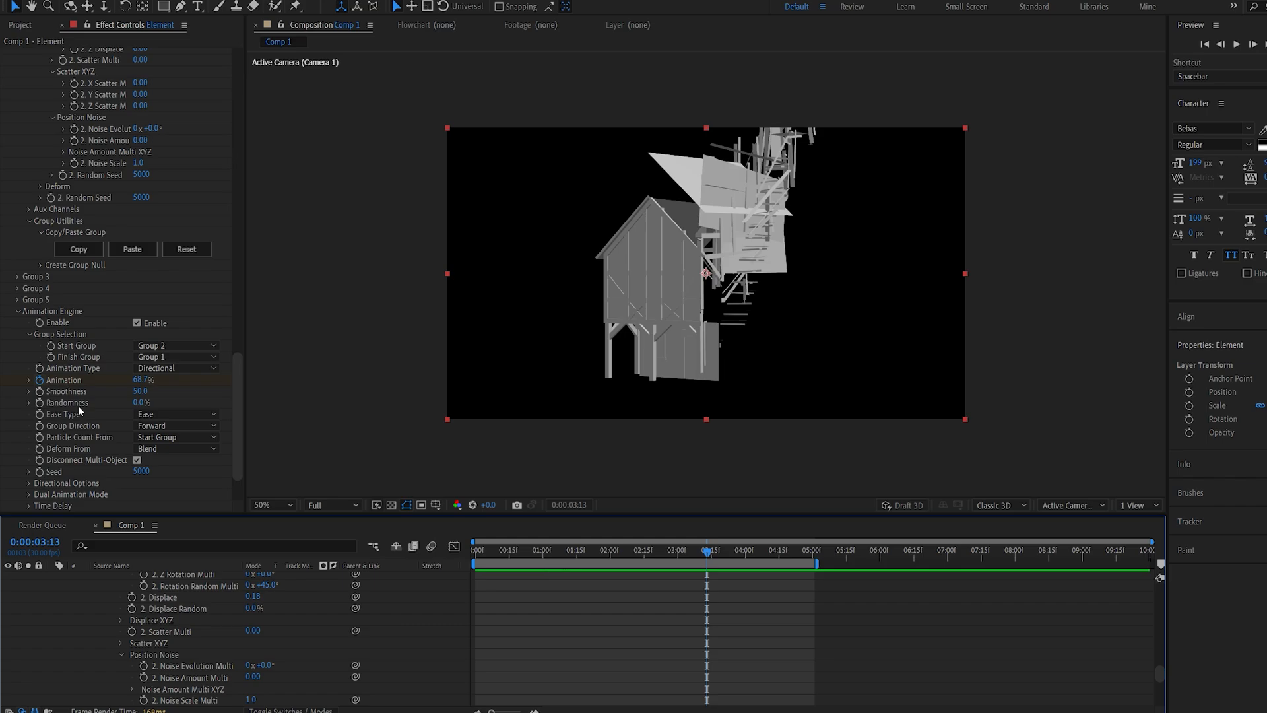
left_click(29, 483)
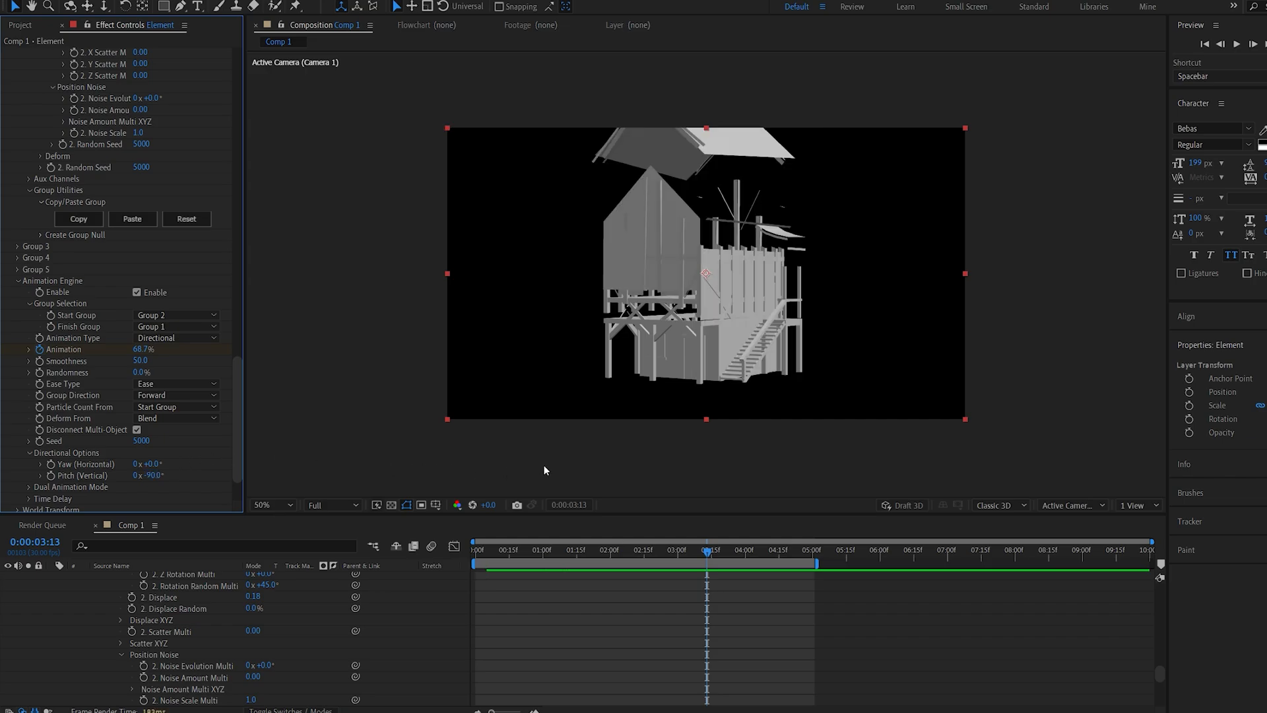
left_click(511, 550)
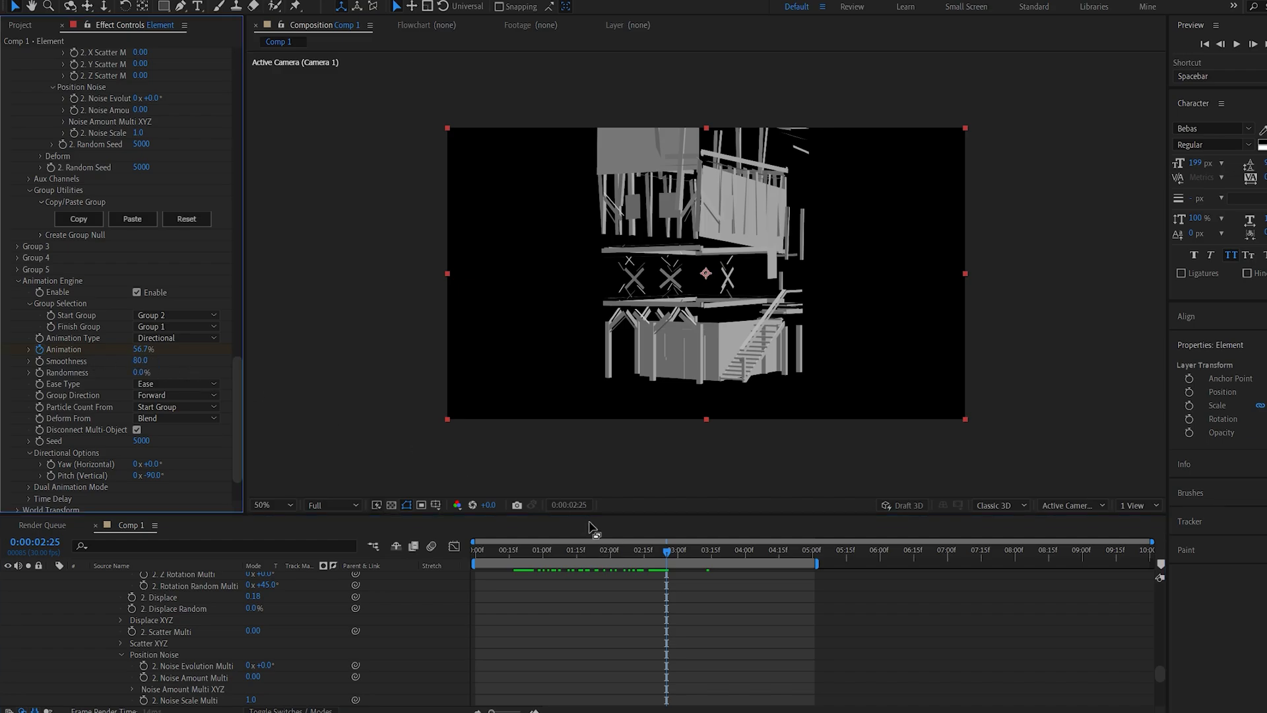
- Lower Smoothness to 35 and set the Ease Type to Ease-Out
left_click(745, 553)
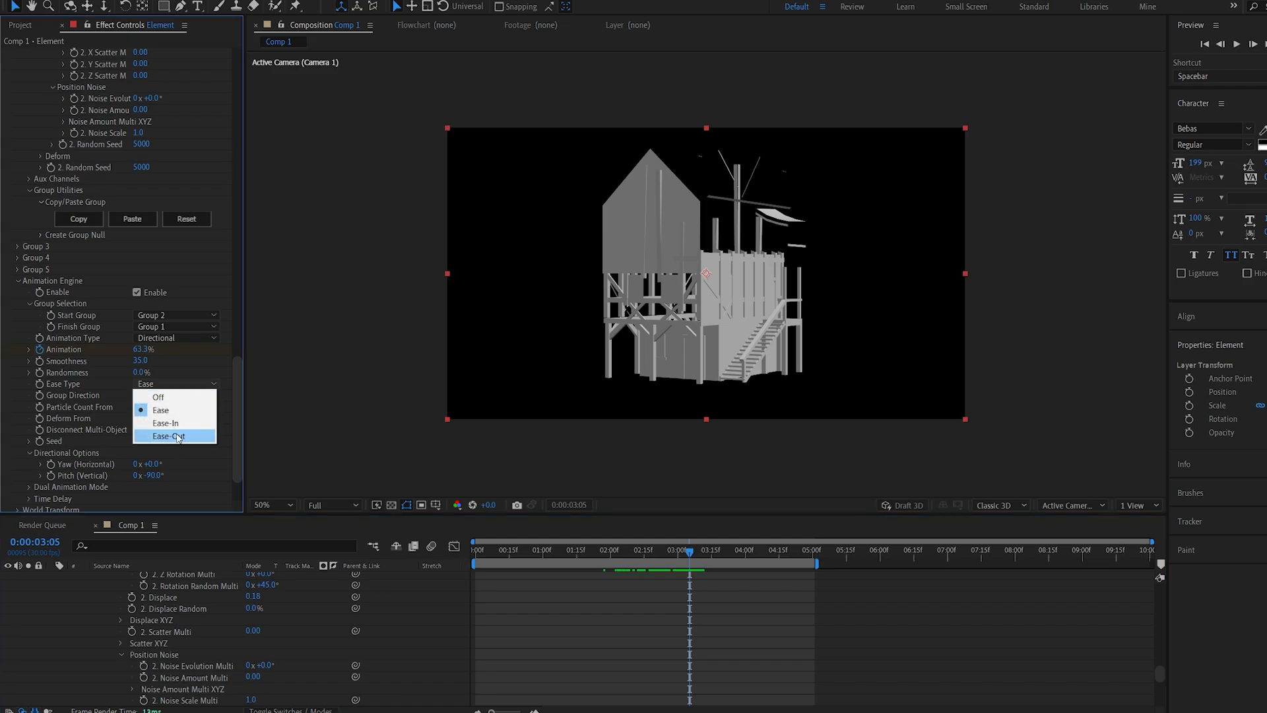
left_click(169, 436)
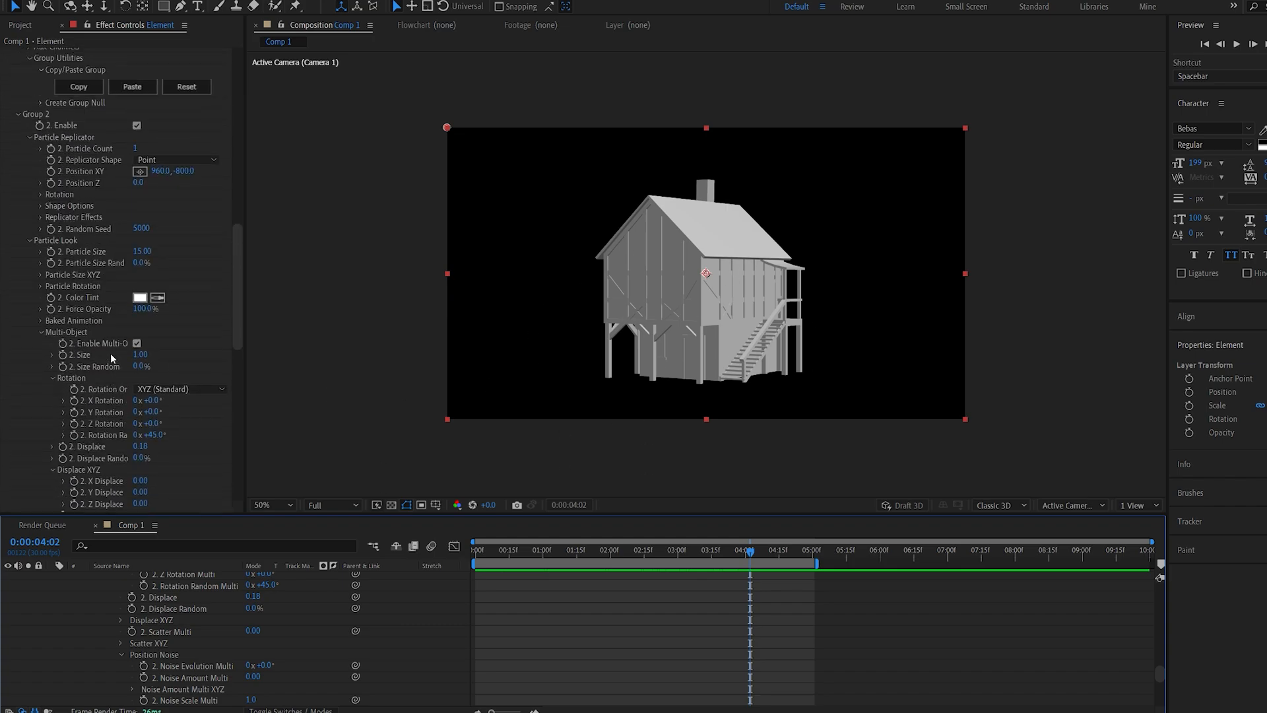
- Raise Group 2's Rotation Random to 312° and preview the house partway through assembling
scroll("up", 3)
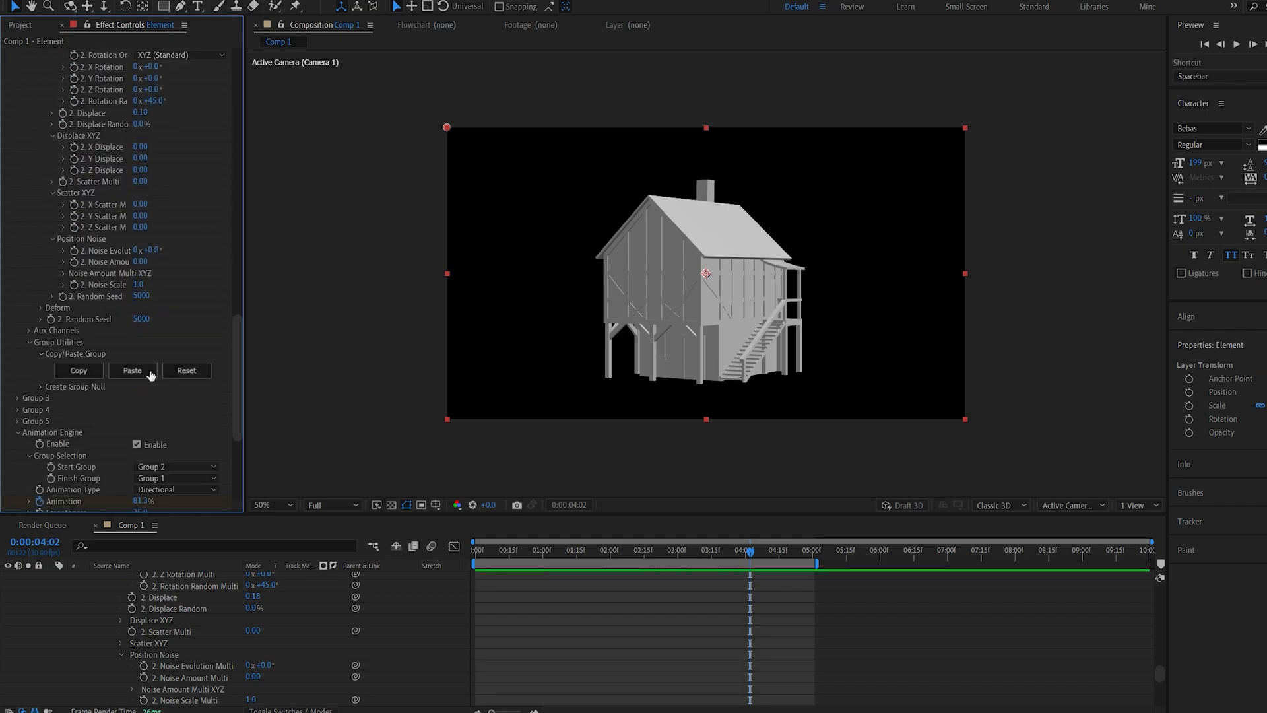
scroll("up", 3)
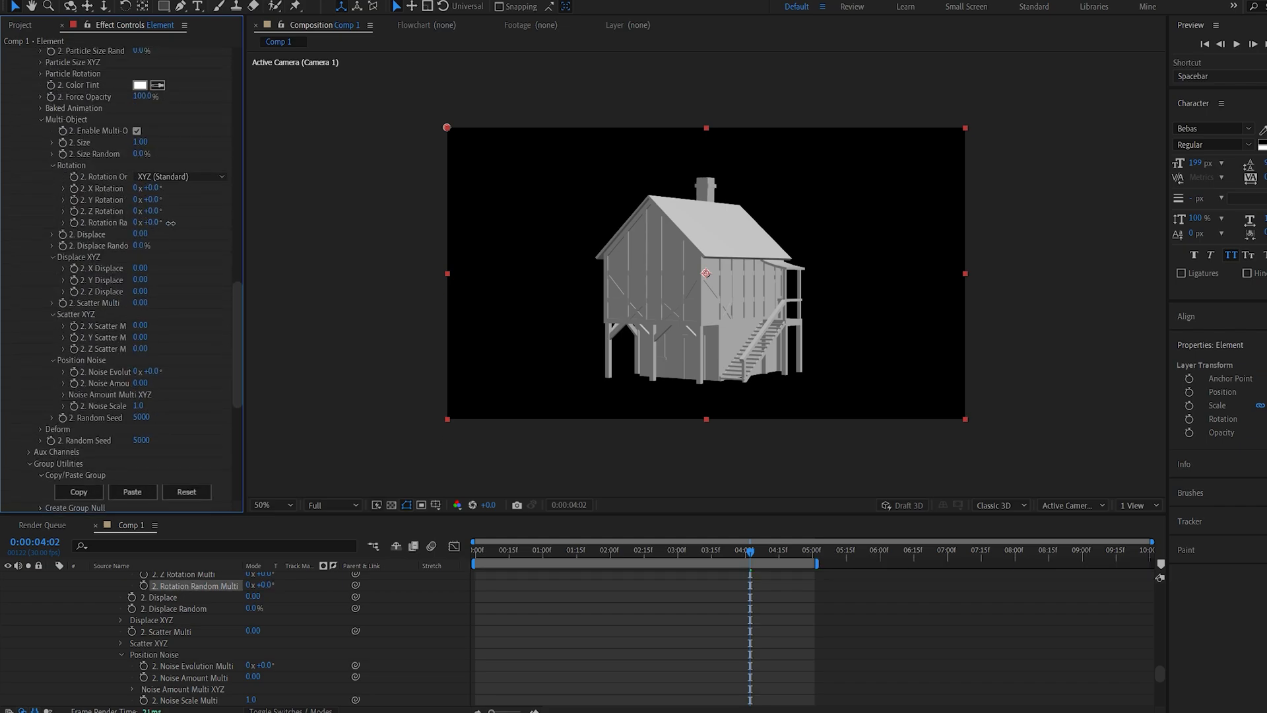
left_click_drag(145, 222, 171, 222)
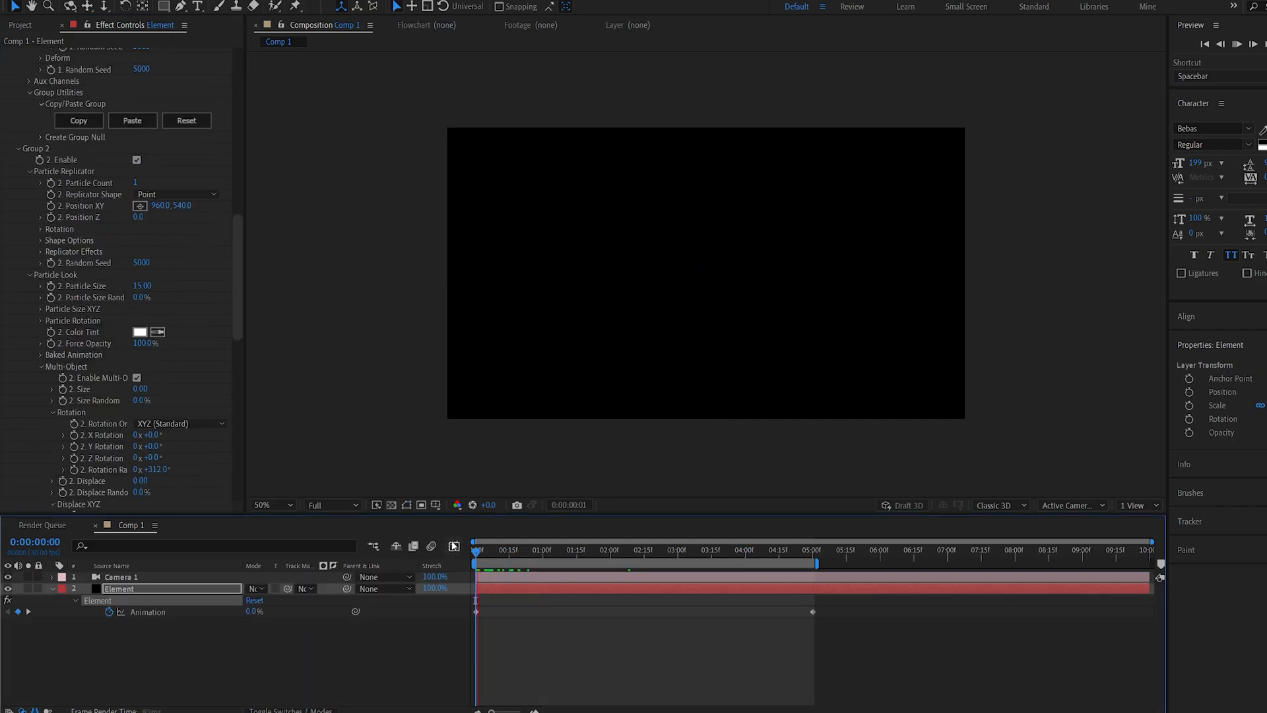
left_click(549, 549)
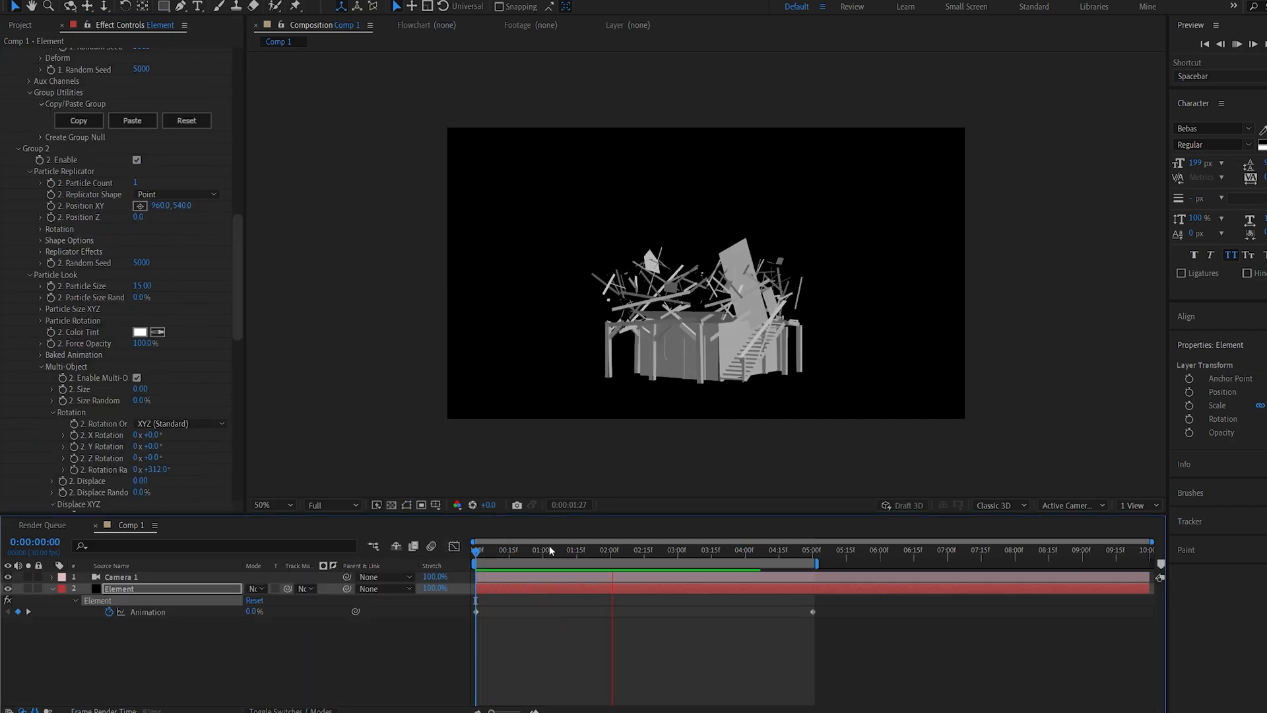